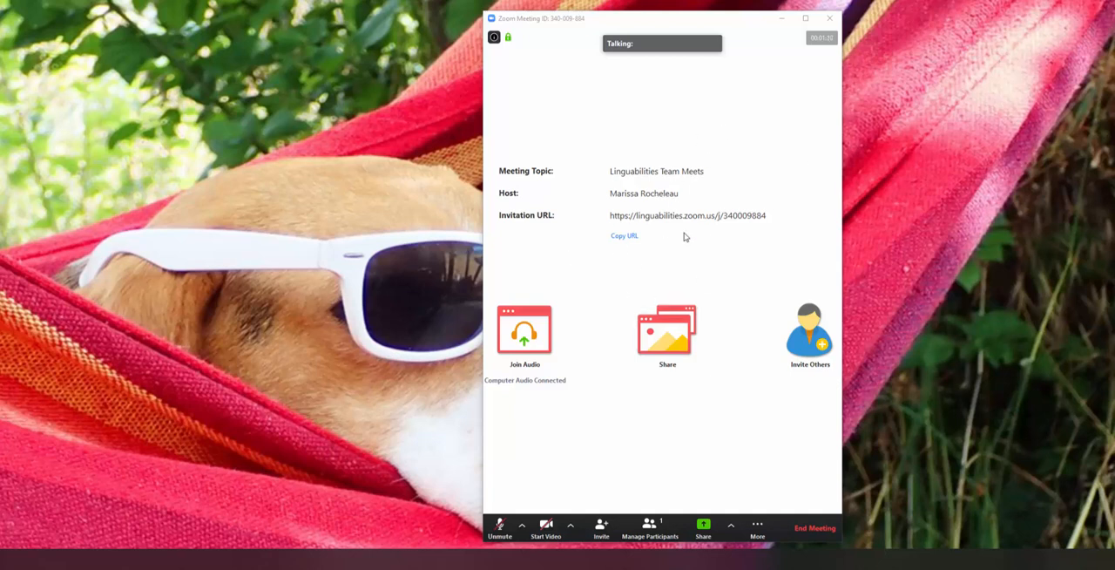
pyautogui.moveTo(675, 258)
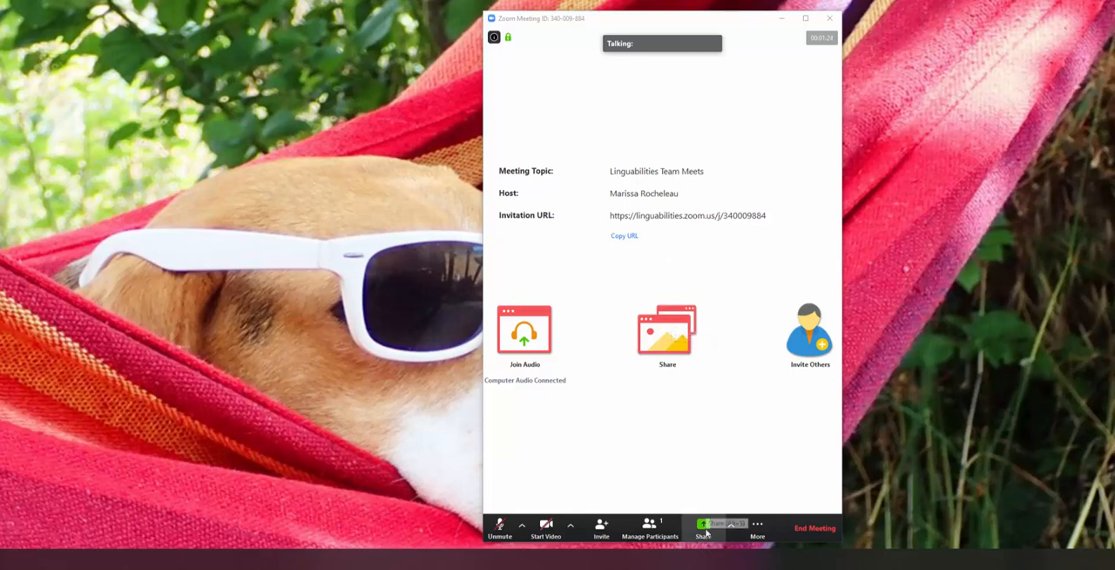
# Open Zoom's share chooser and pick the iPhone/iPad source.
pyautogui.click(703, 527)
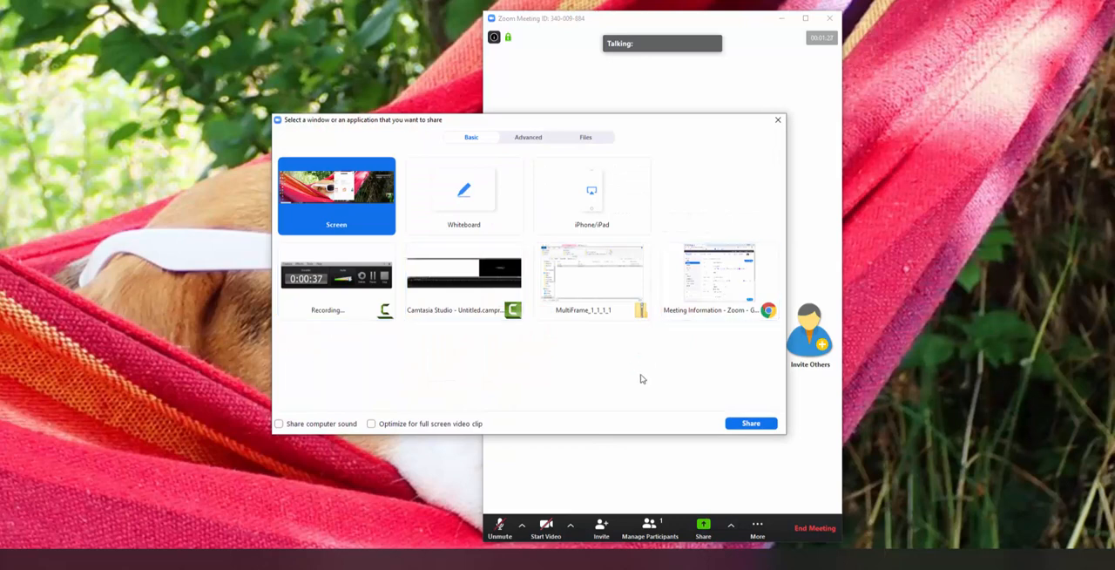
pyautogui.moveTo(342, 192)
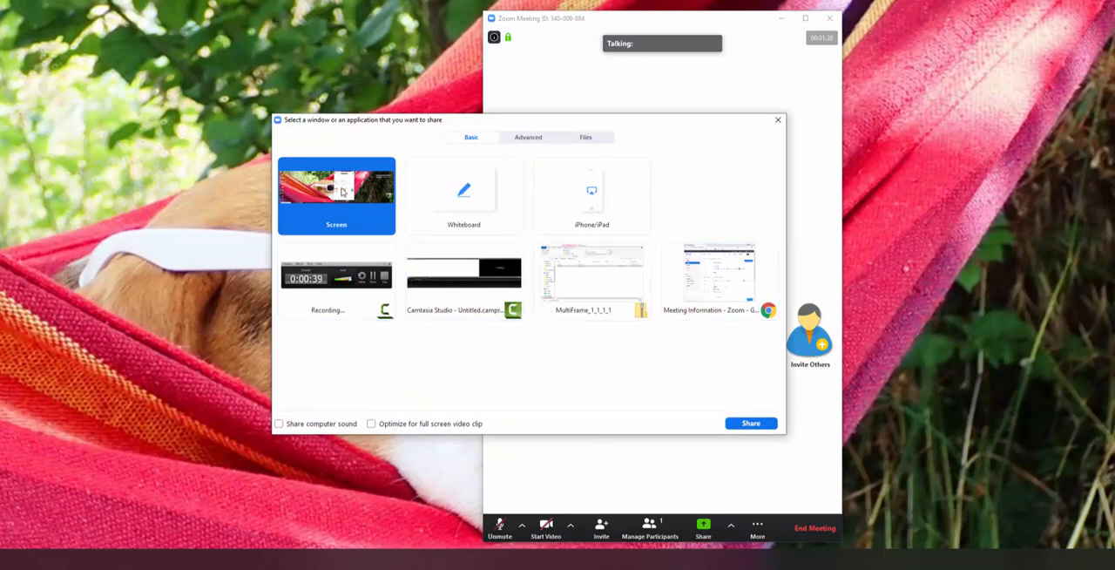
pyautogui.click(591, 275)
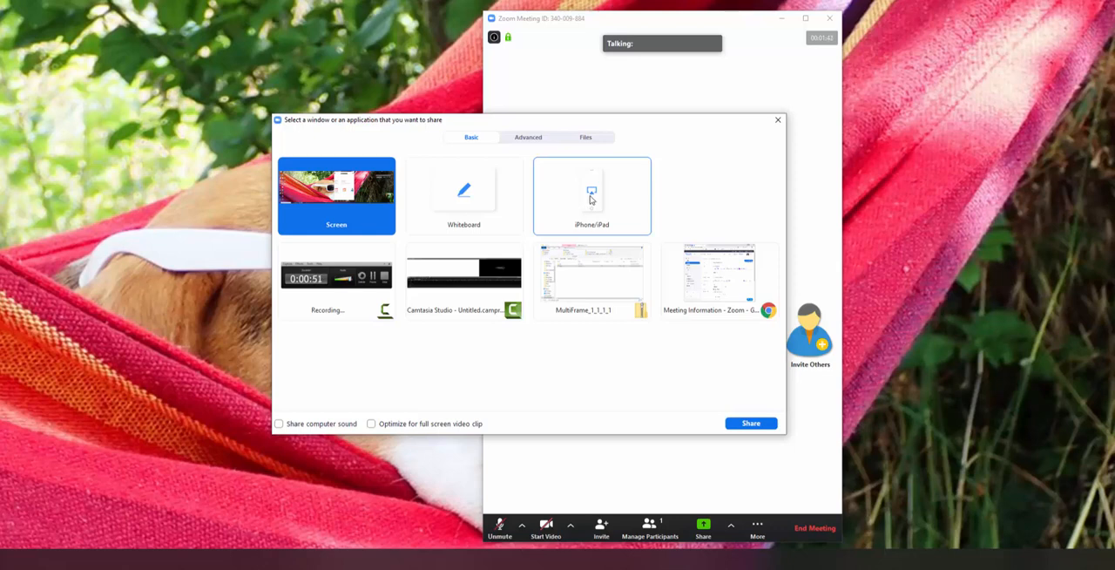
pyautogui.click(591, 196)
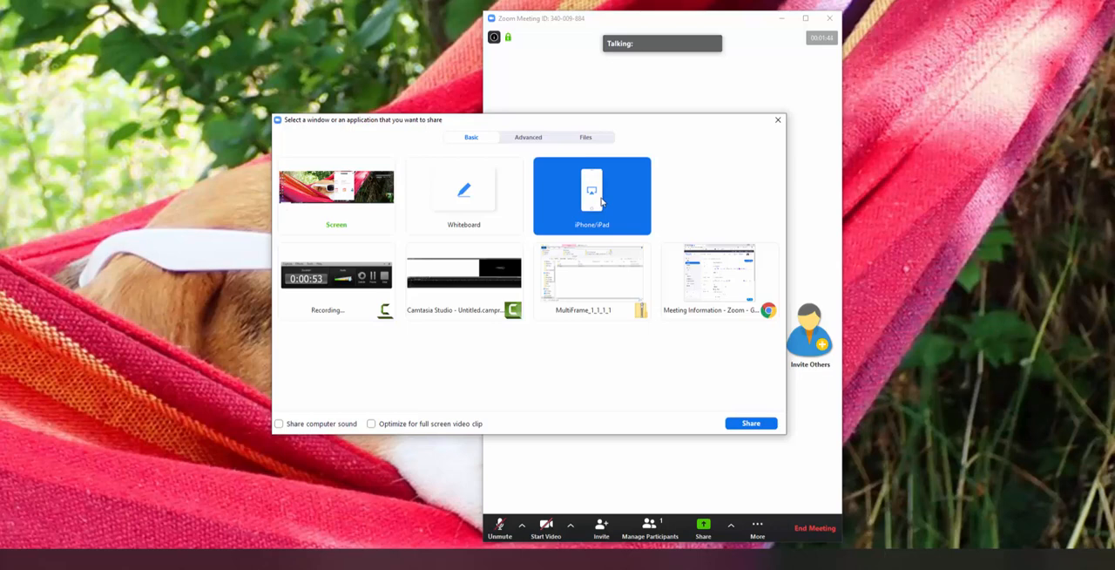
pyautogui.moveTo(612, 211)
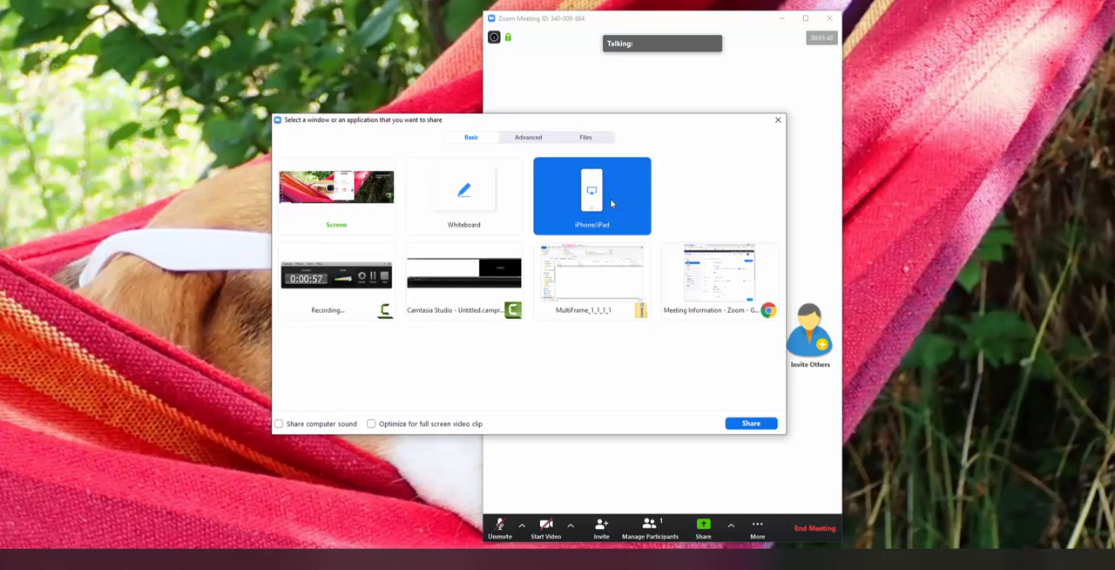
pyautogui.moveTo(757, 413)
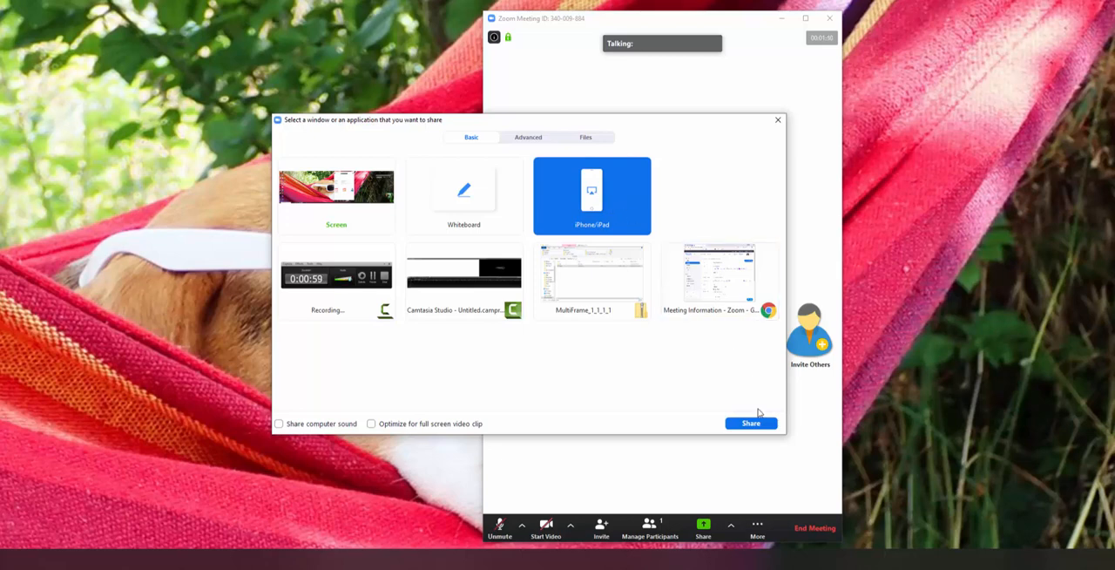
# Start iPhone/iPad sharing to display the AirPlay connection instructions.
pyautogui.click(777, 120)
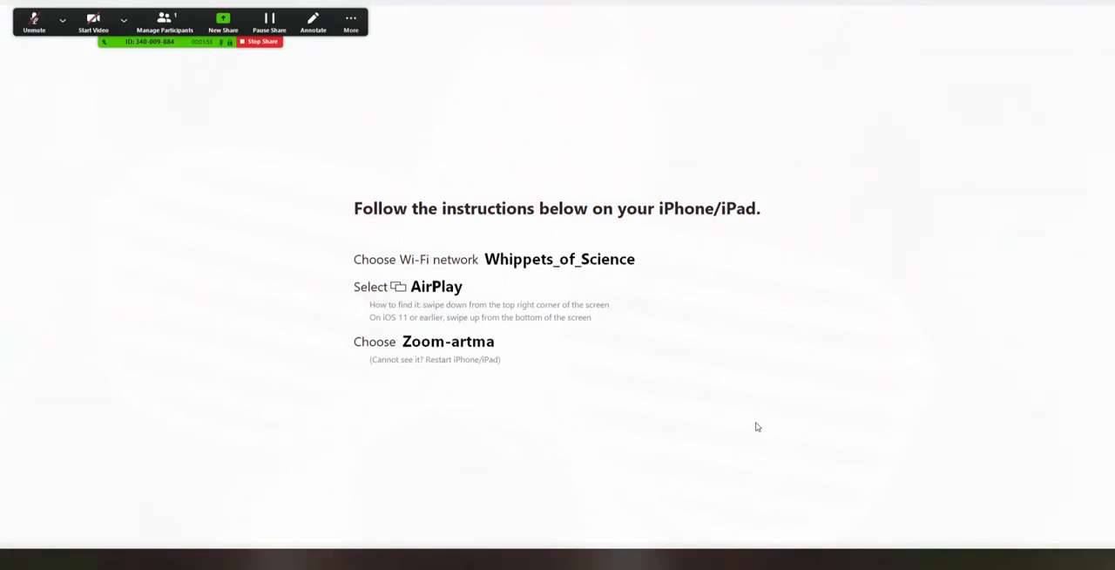
pyautogui.moveTo(750, 416)
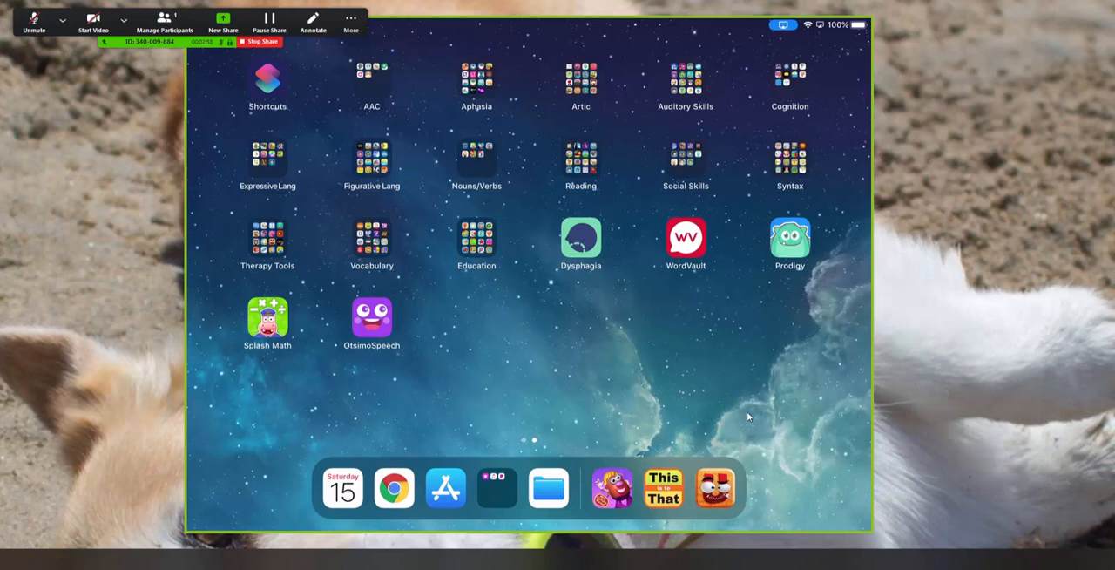
pyautogui.moveTo(686, 396)
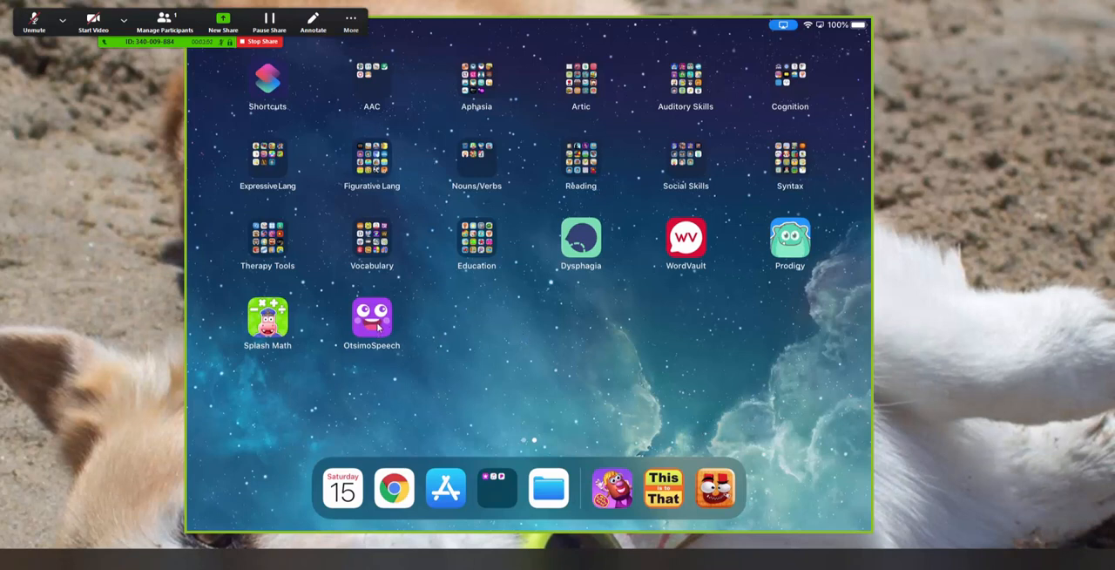
pyautogui.moveTo(475, 379)
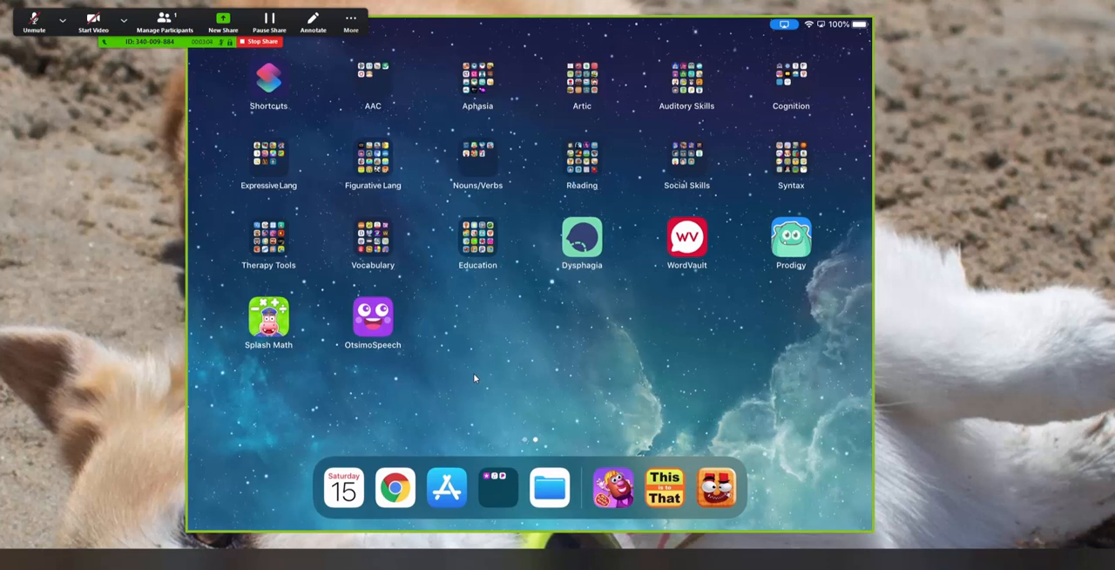
pyautogui.moveTo(531, 342)
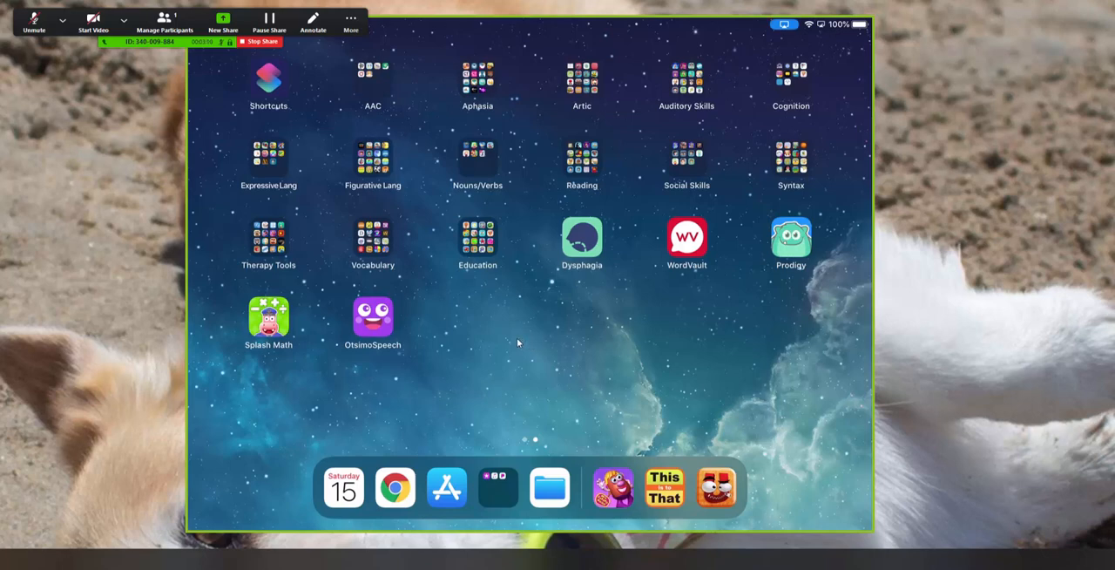
# Launch the kids vegetable game from the iPad dock.
pyautogui.click(477, 237)
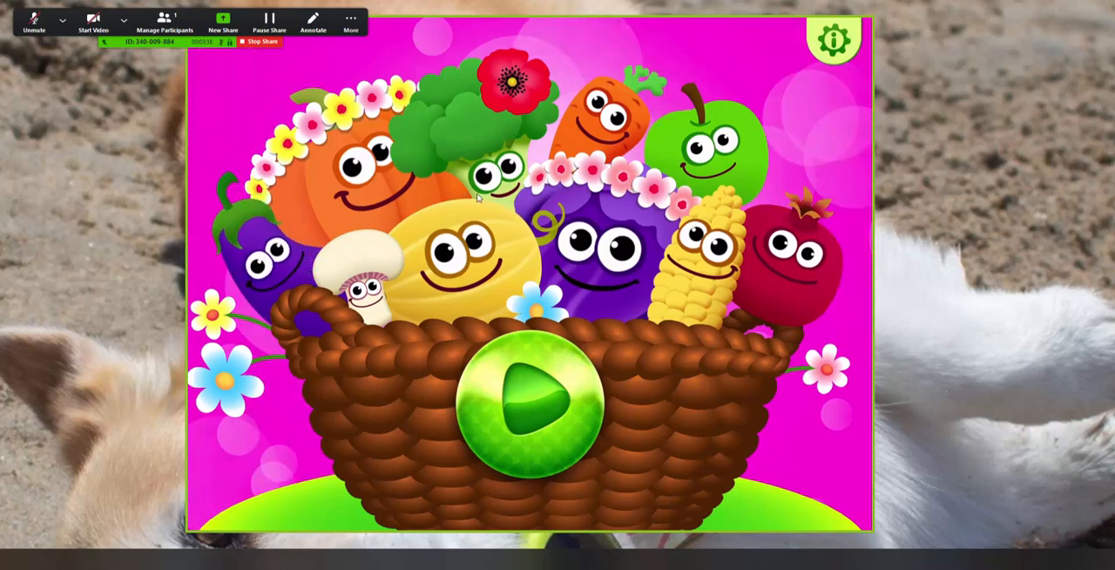
pyautogui.moveTo(523, 266)
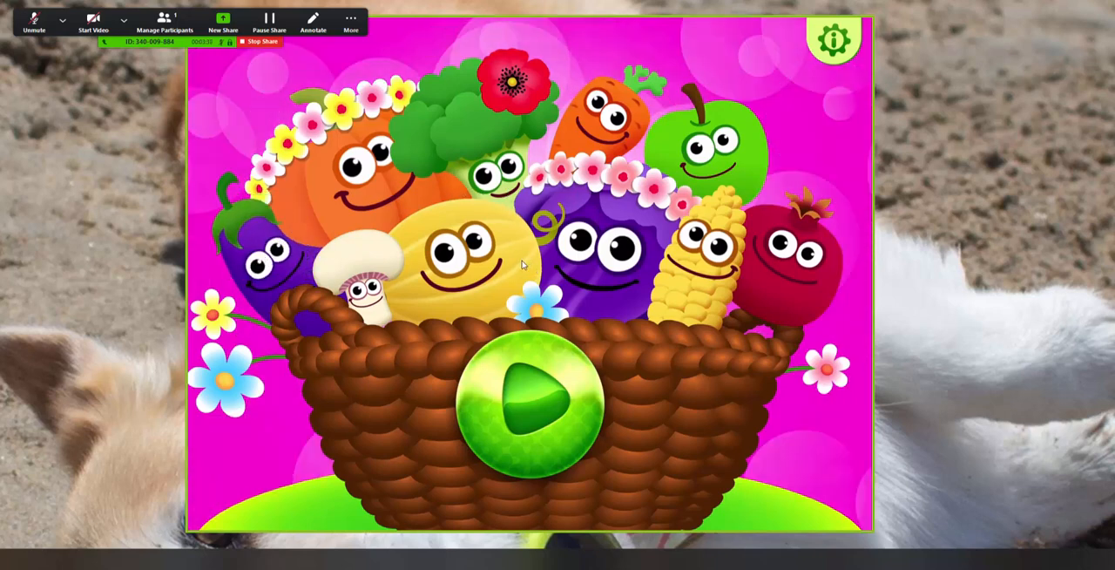
pyautogui.moveTo(631, 218)
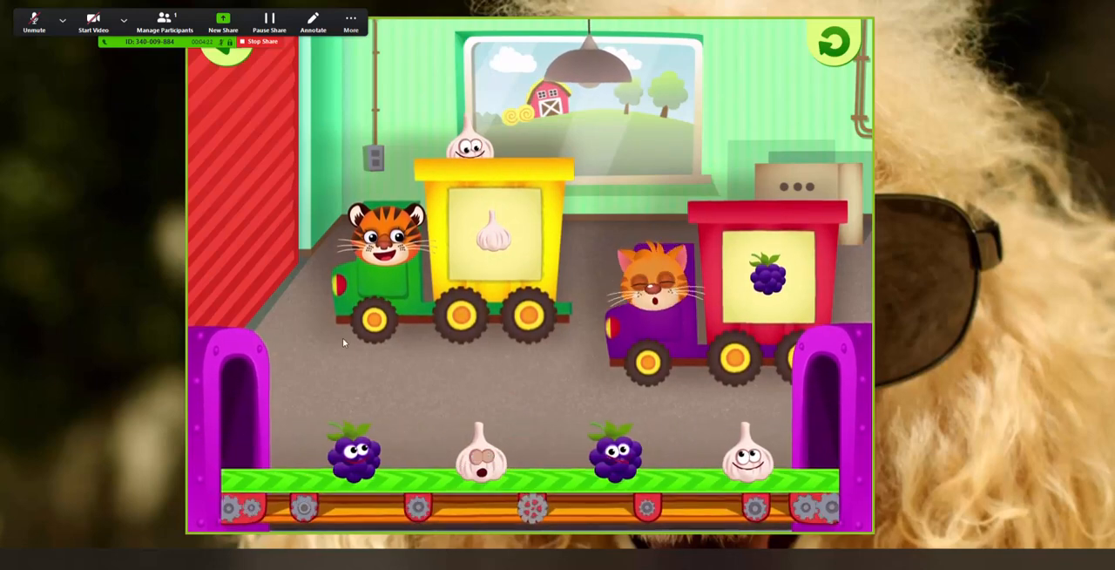
# Load the garlic and grapes onto their matching trucks.
pyautogui.click(657, 427)
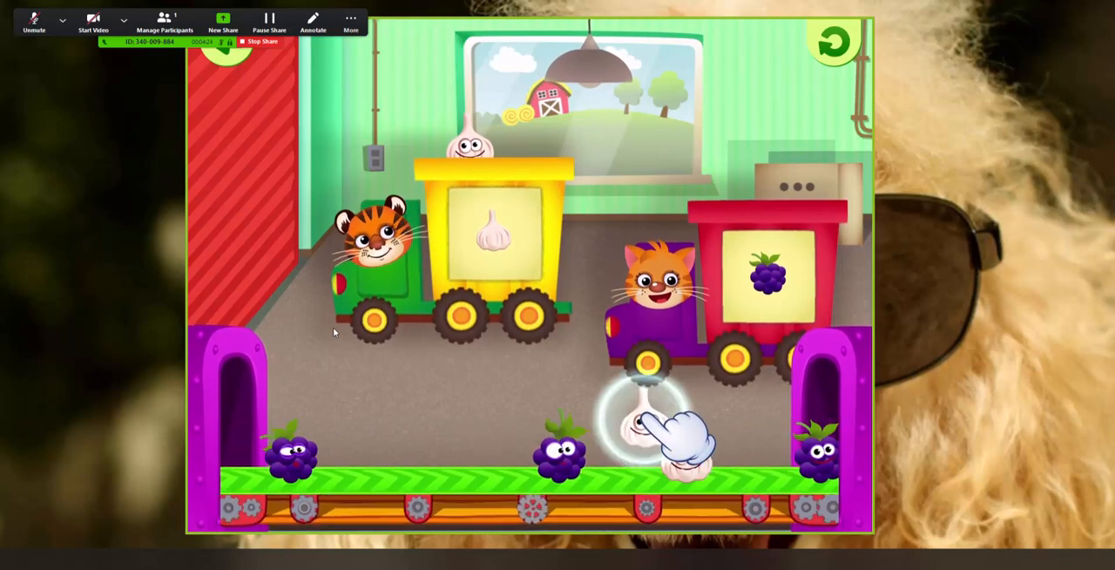
pyautogui.click(649, 427)
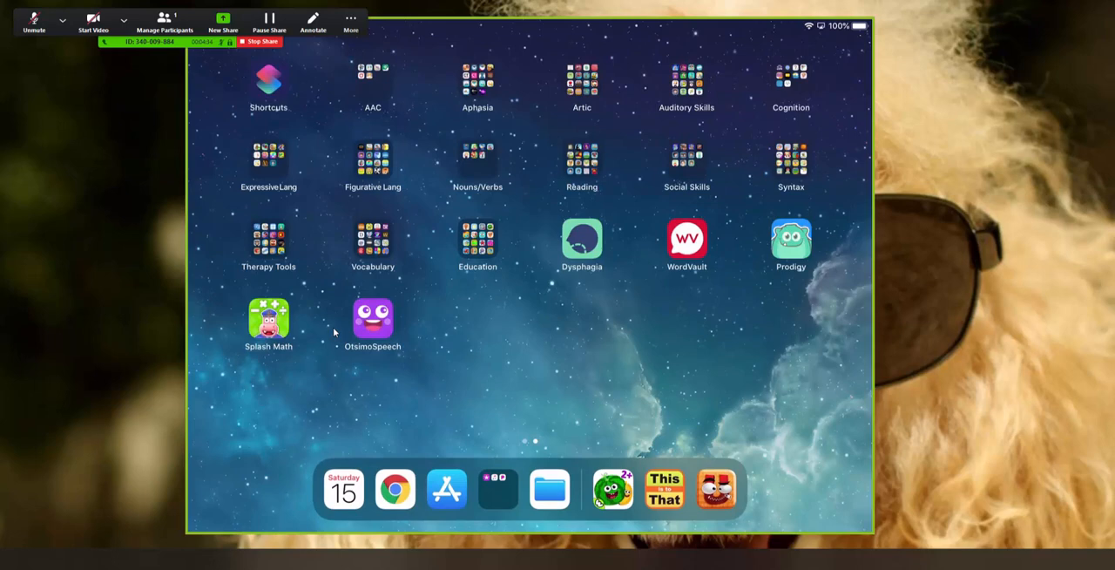
# Open the Aphasia folder and launch TalkPath Therapy.
pyautogui.click(477, 79)
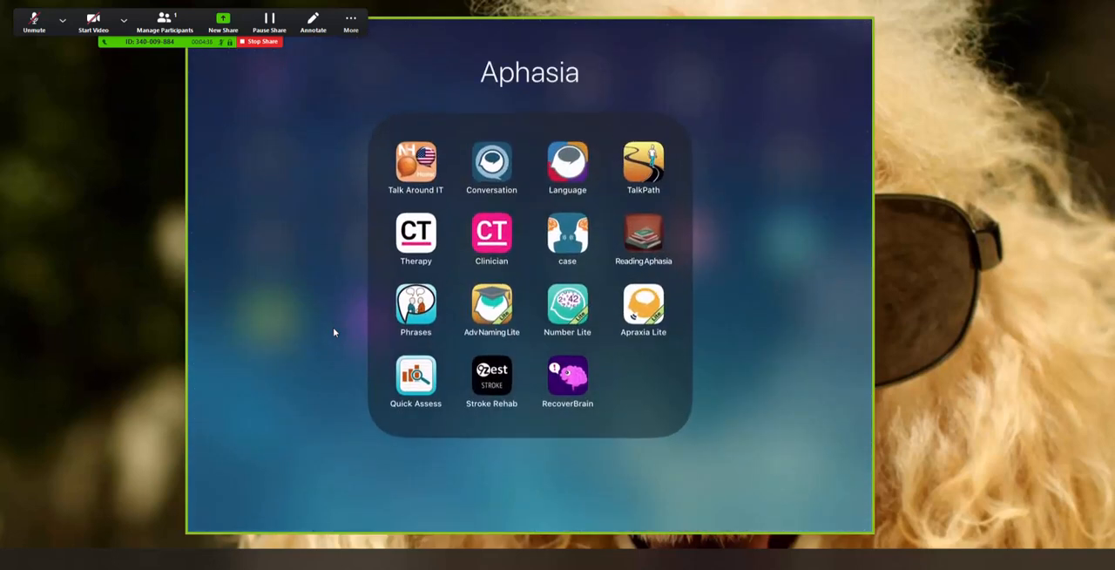
pyautogui.click(643, 166)
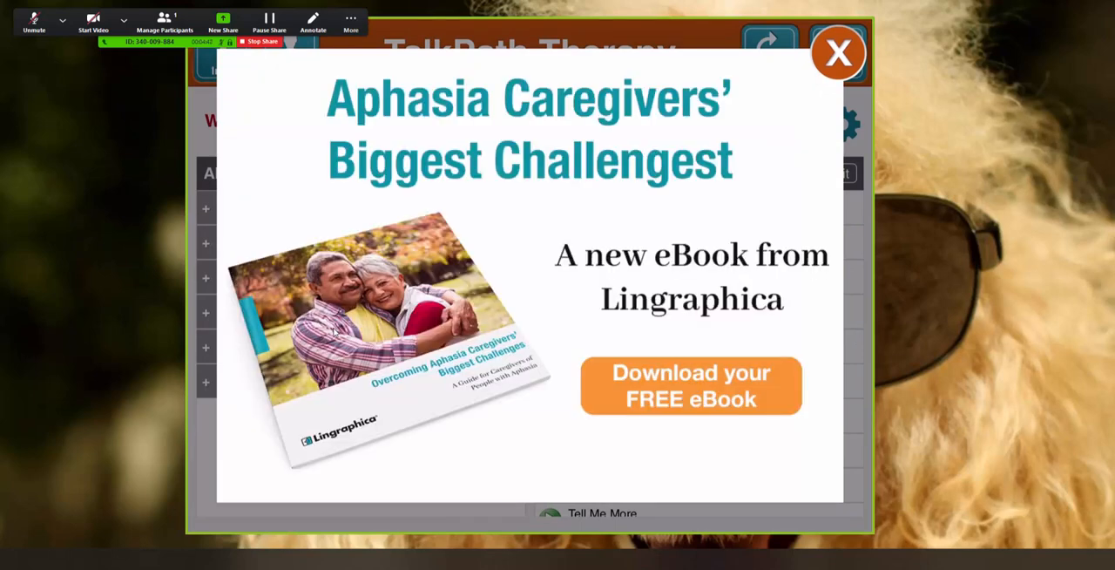
# Dismiss the Lingraphica eBook pop-up with its orange X.
pyautogui.click(838, 52)
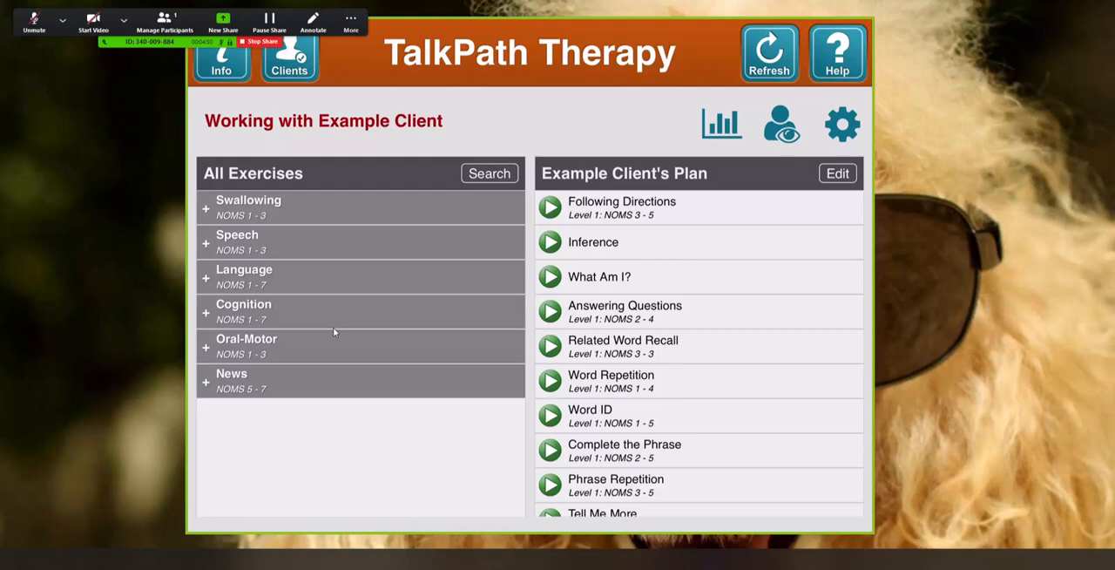
pyautogui.moveTo(319, 240)
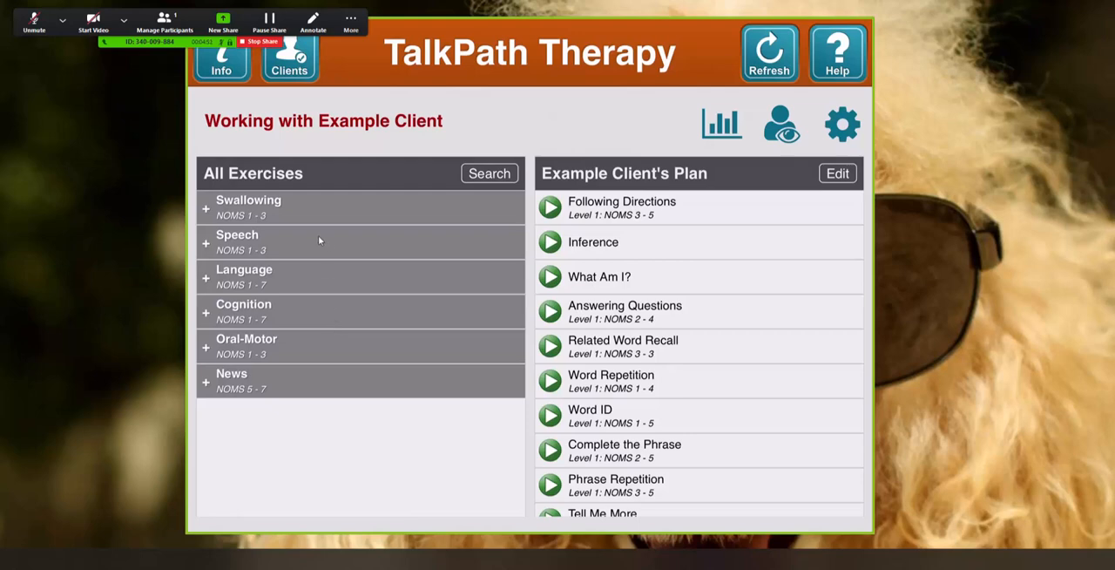
pyautogui.moveTo(282, 293)
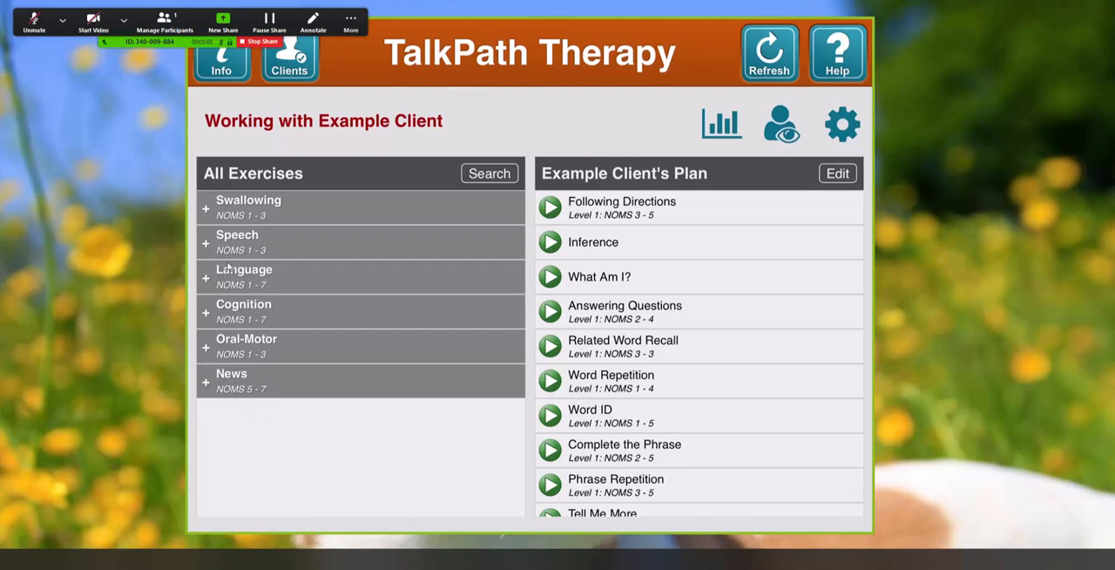
pyautogui.moveTo(302, 397)
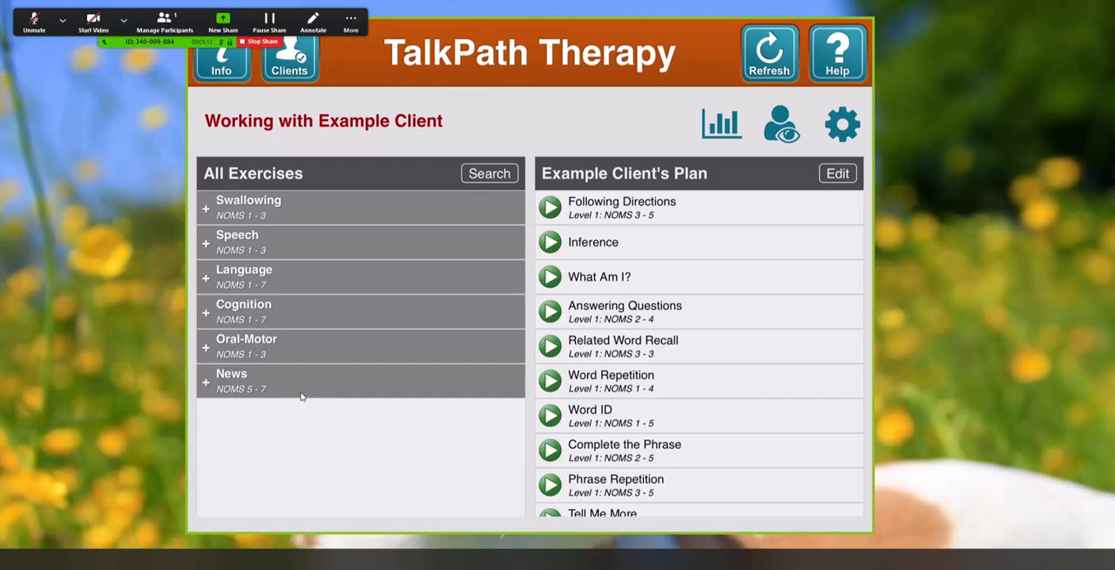
pyautogui.click(237, 241)
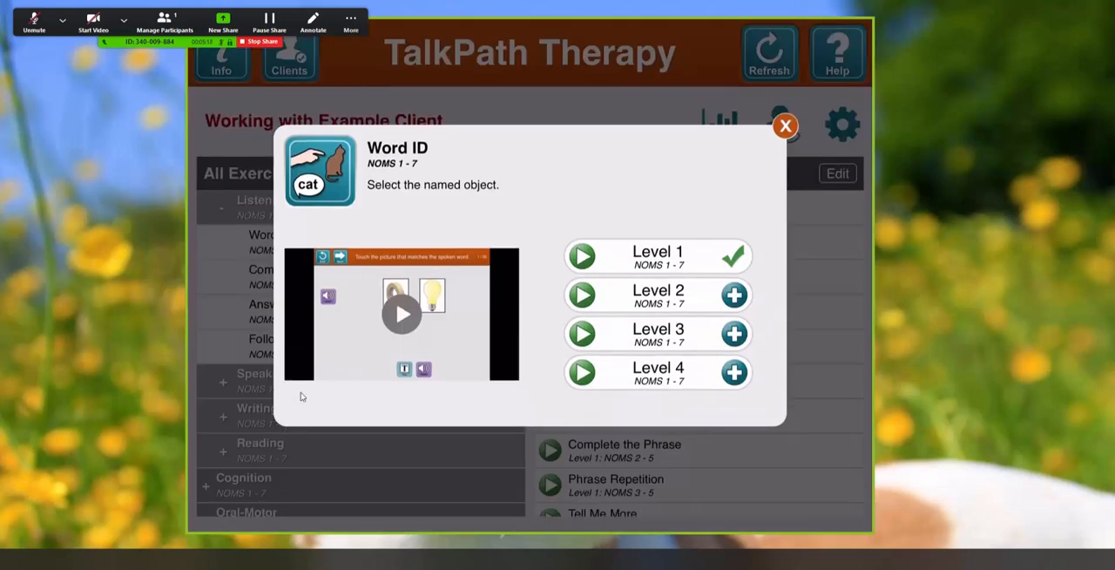
pyautogui.moveTo(557, 288)
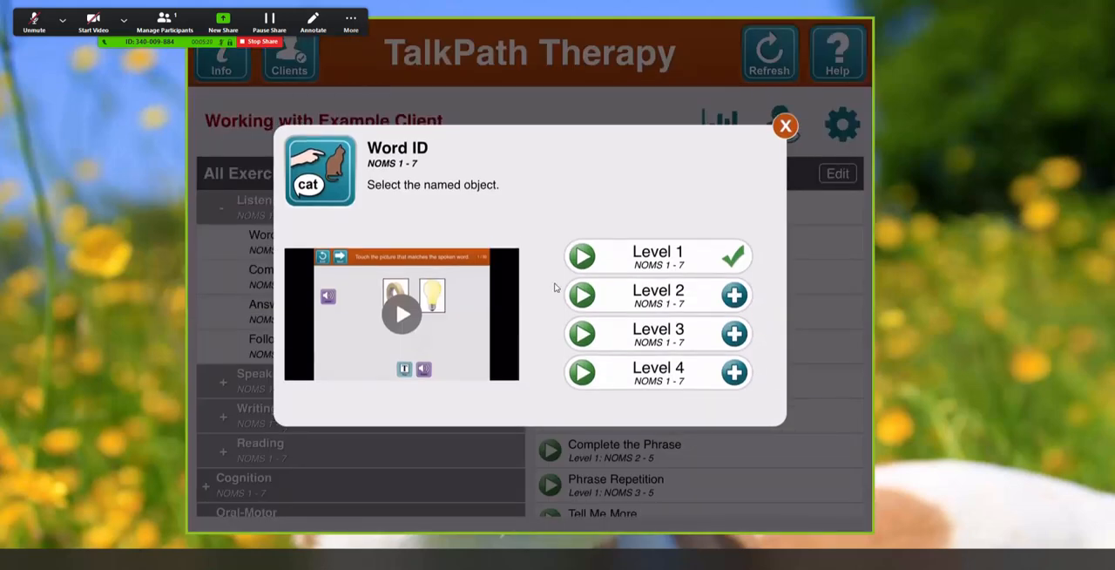
pyautogui.click(582, 255)
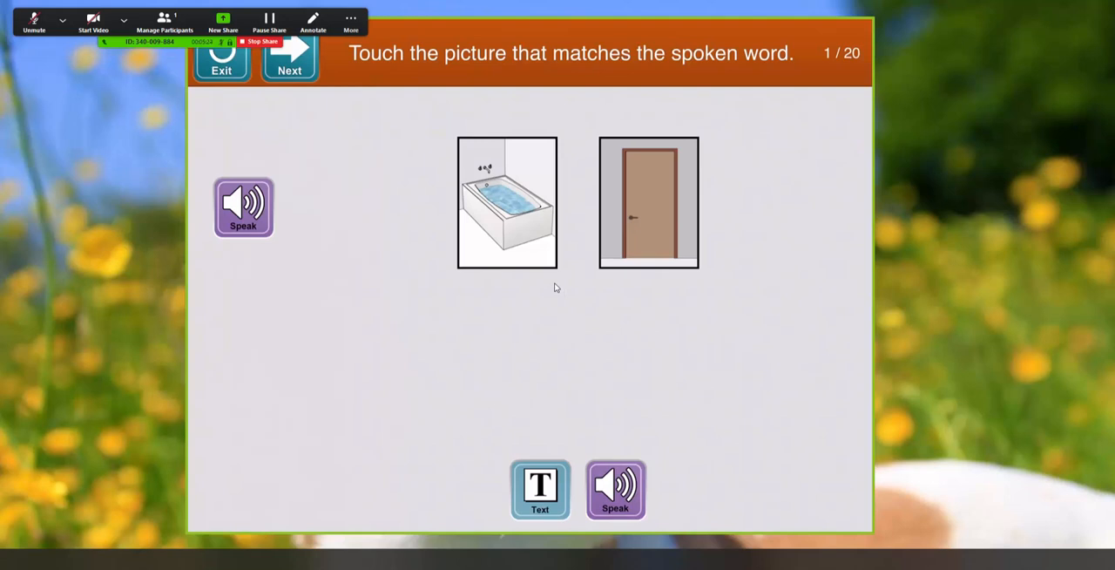
pyautogui.moveTo(575, 296)
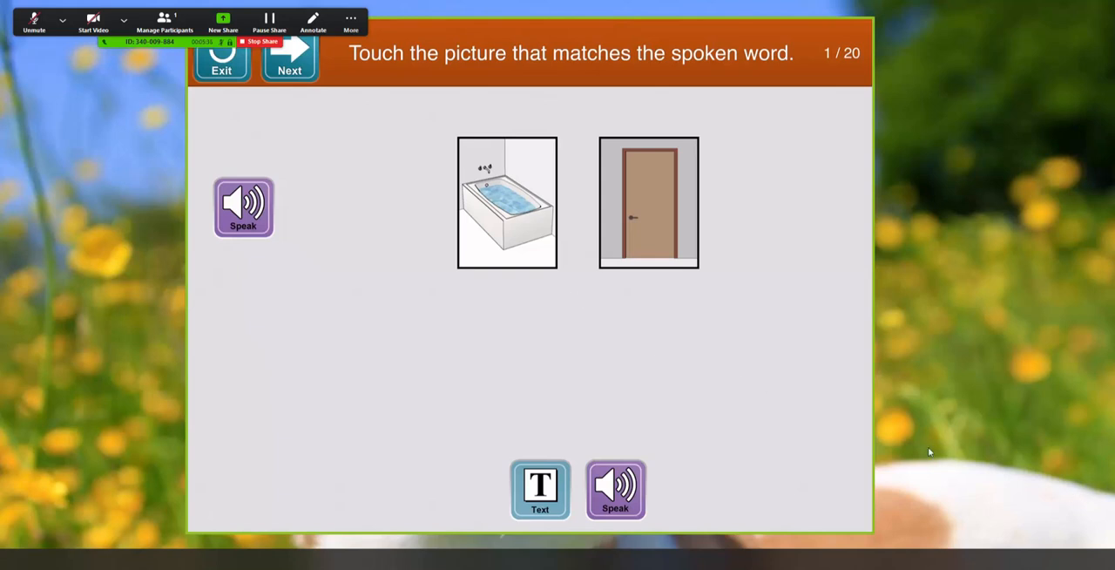
pyautogui.moveTo(884, 415)
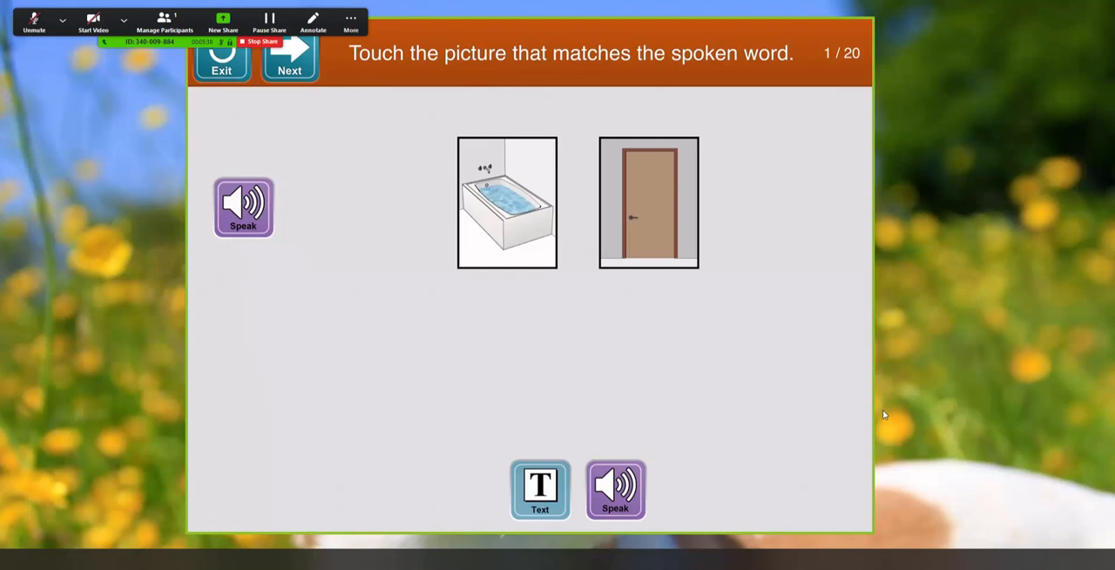
pyautogui.moveTo(883, 403)
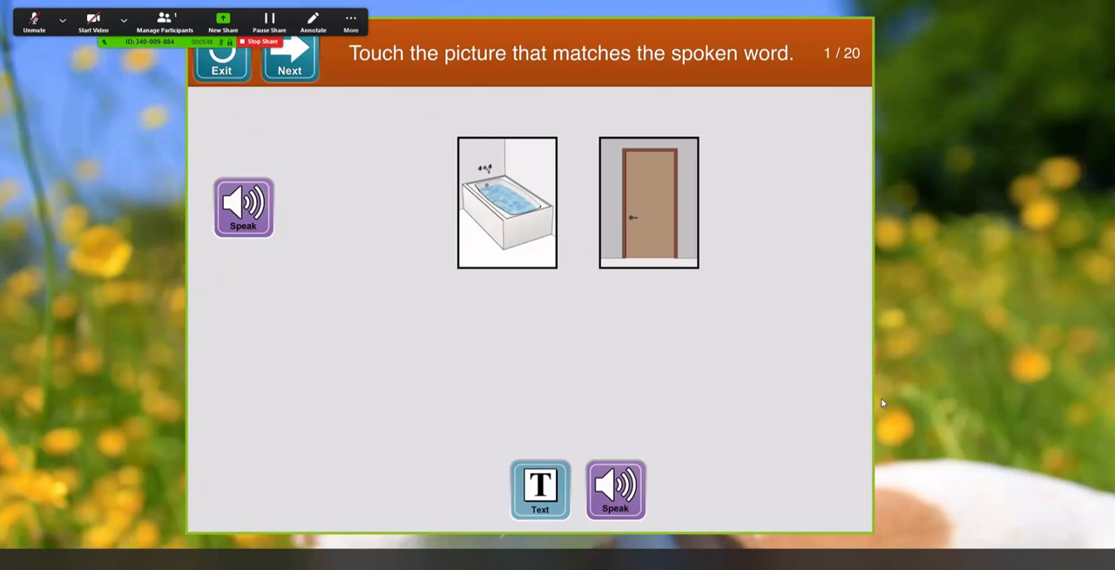
pyautogui.moveTo(635, 209)
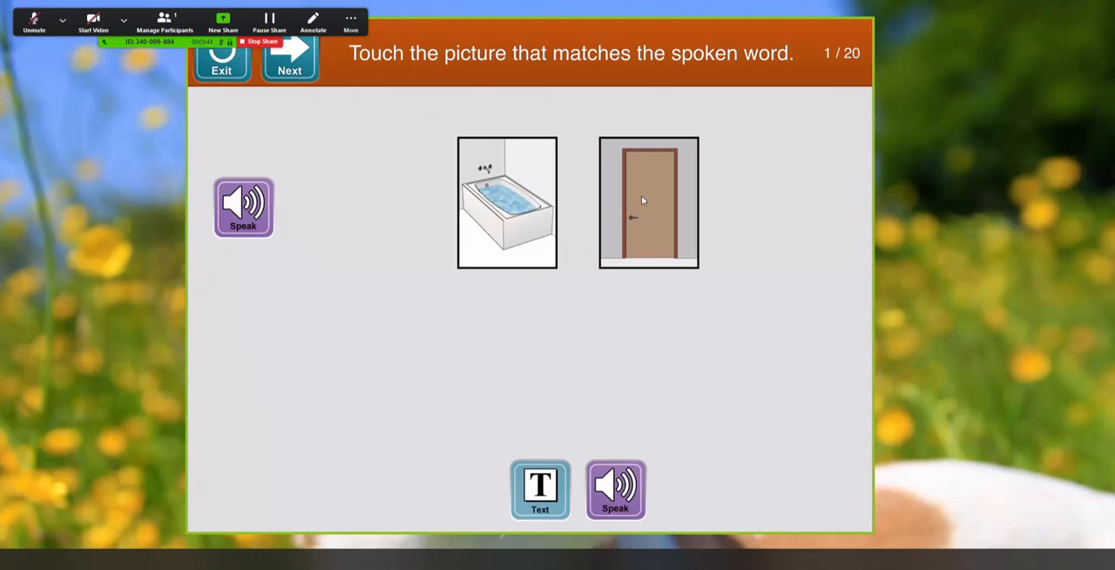
pyautogui.moveTo(643, 300)
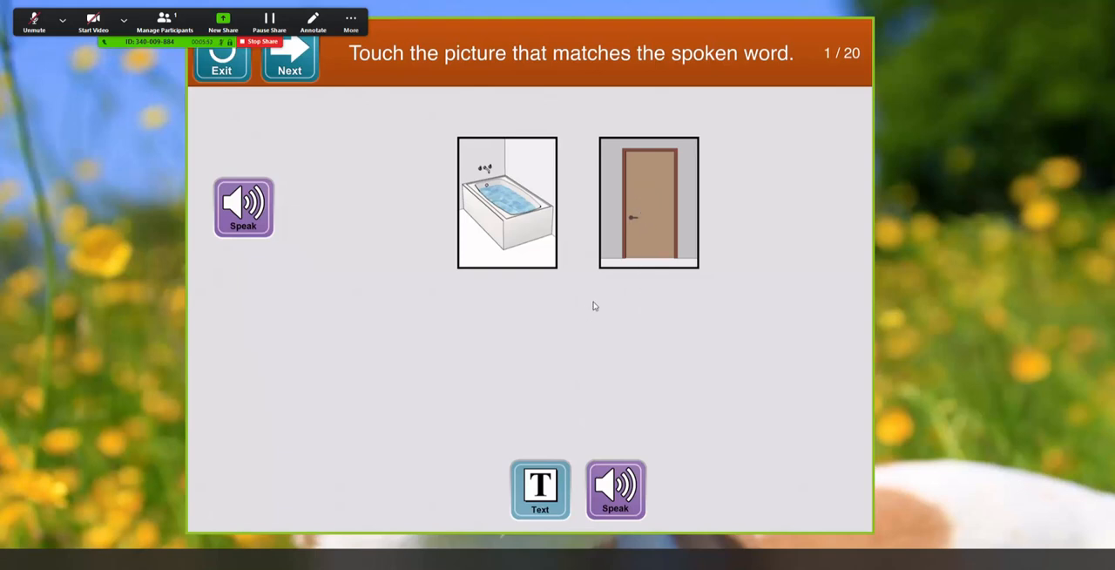
pyautogui.moveTo(593, 319)
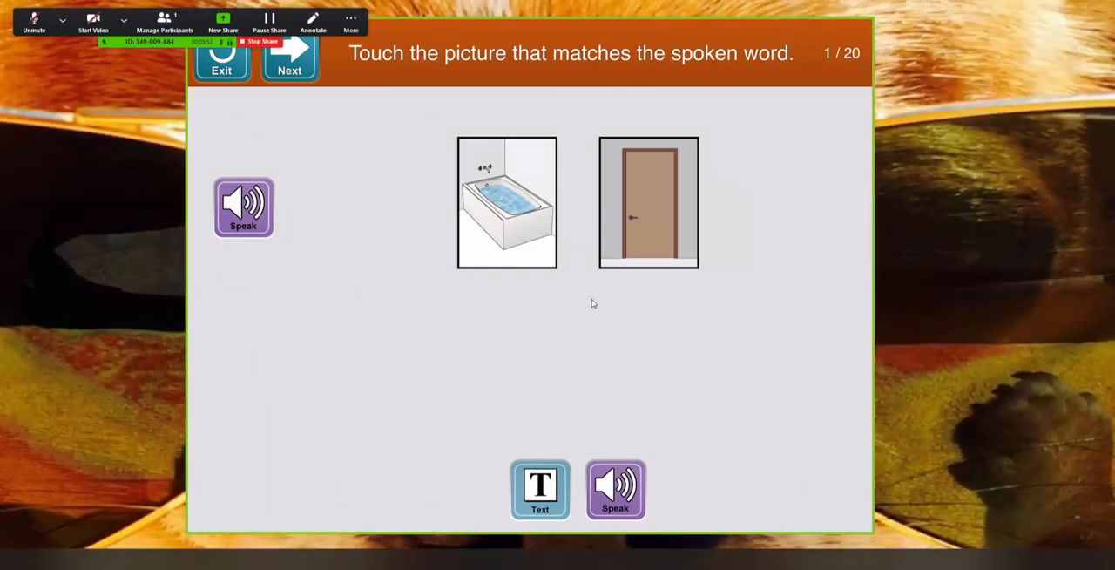
pyautogui.moveTo(595, 332)
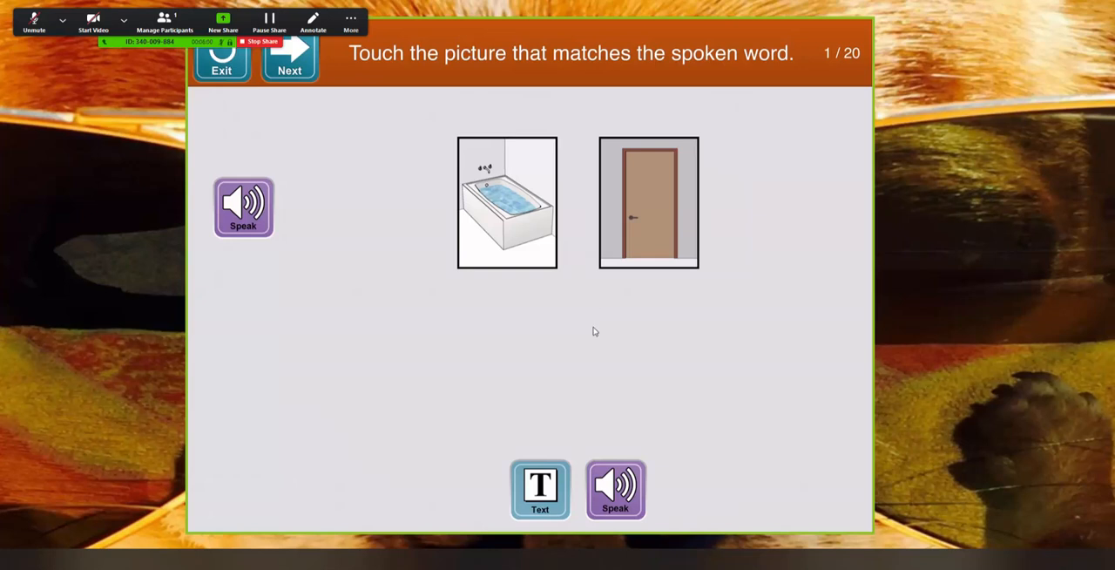
pyautogui.moveTo(582, 330)
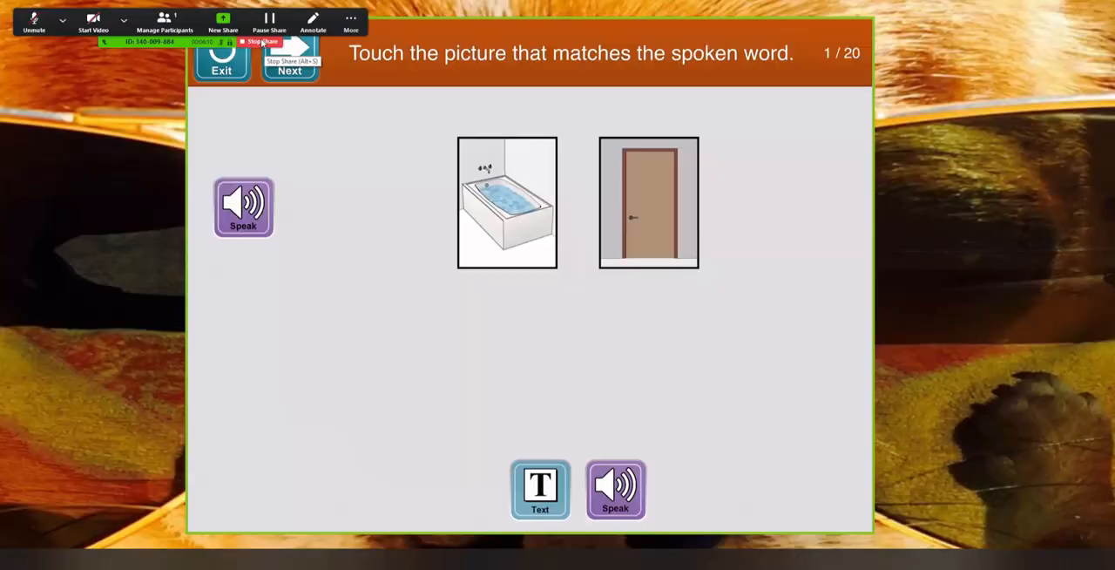
# Stop the iPad share, then reopen Zoom's share chooser.
pyautogui.click(258, 41)
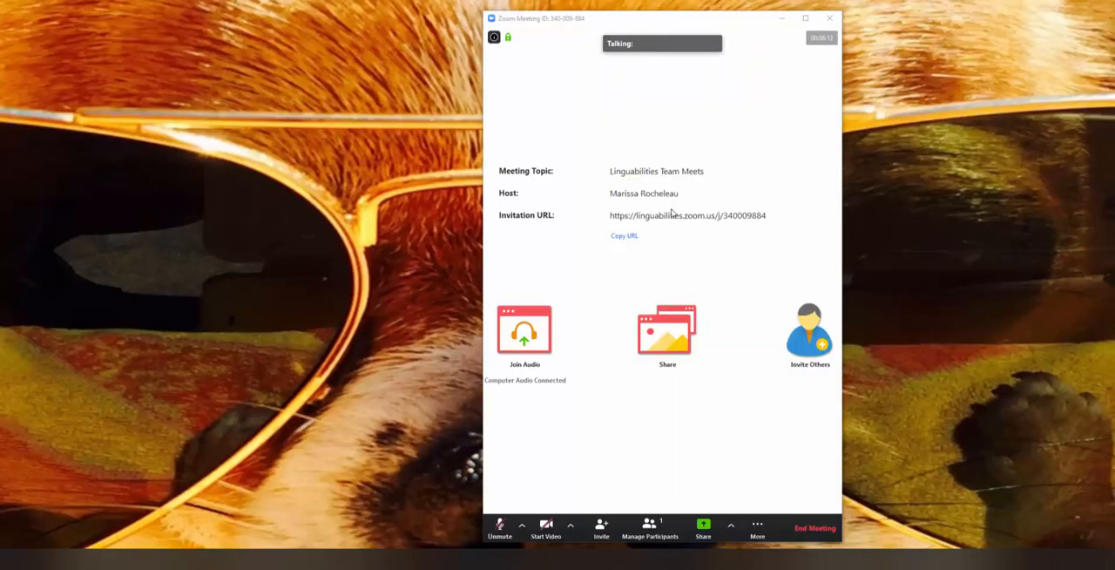
pyautogui.moveTo(685, 266)
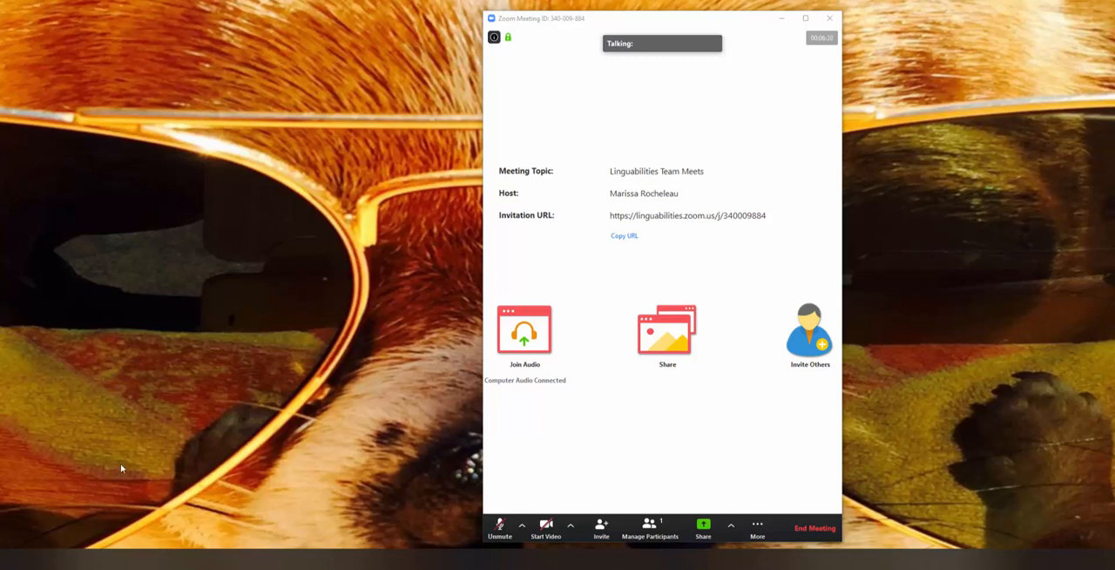
pyautogui.moveTo(659, 477)
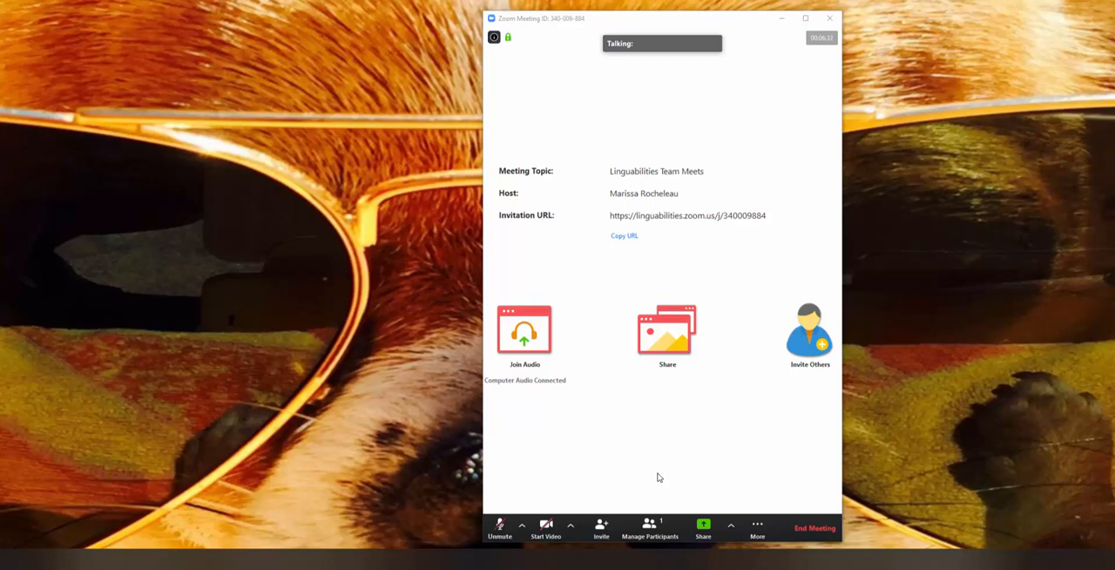
pyautogui.moveTo(698, 440)
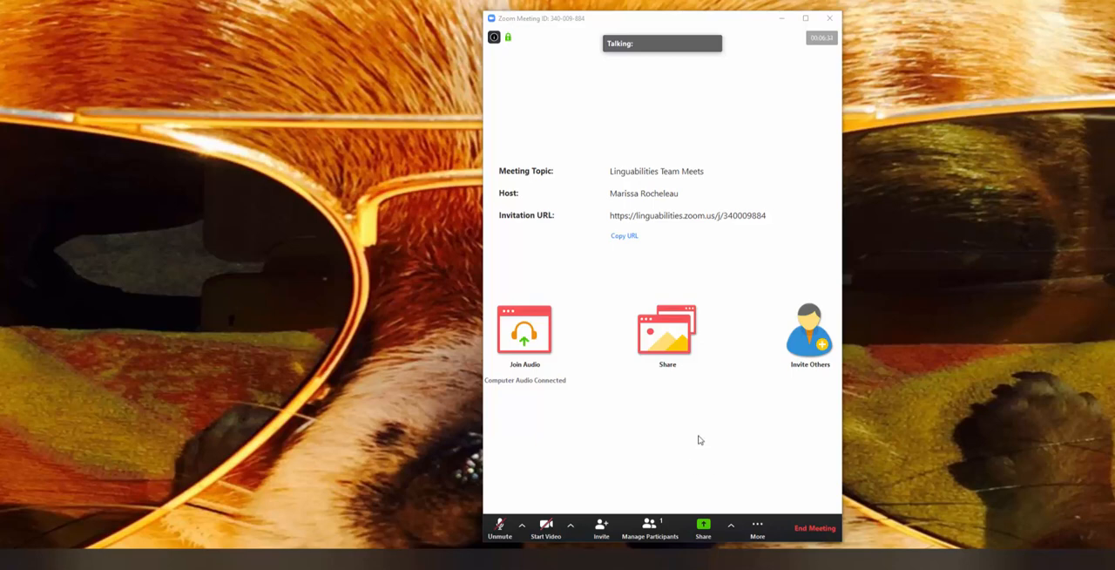
pyautogui.click(703, 529)
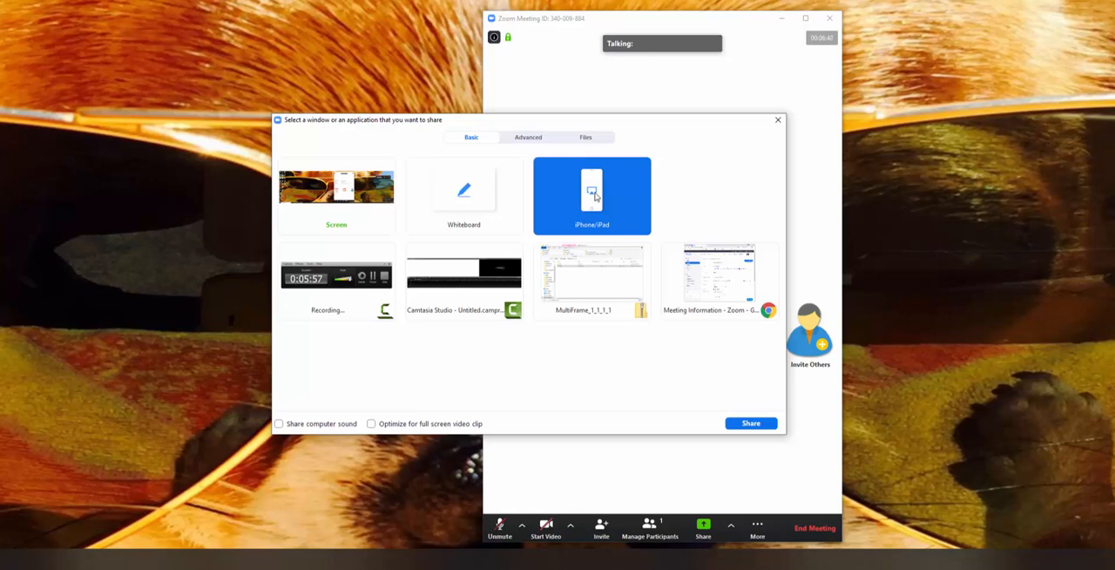
# Close the 'Select a window or an application' dialog without sharing.
pyautogui.click(777, 119)
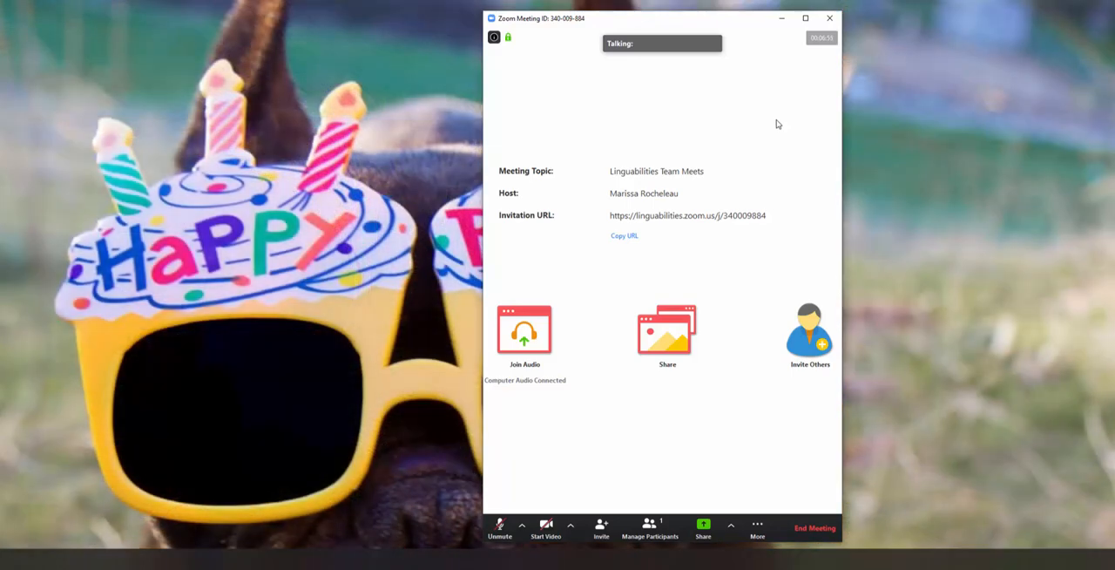
pyautogui.moveTo(633, 291)
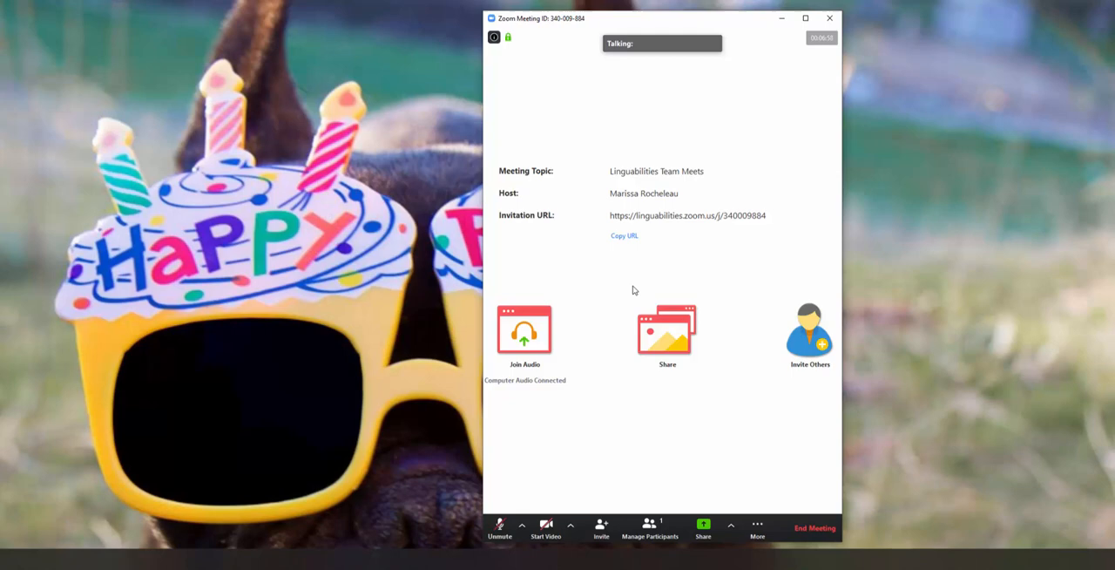
pyautogui.moveTo(667, 335)
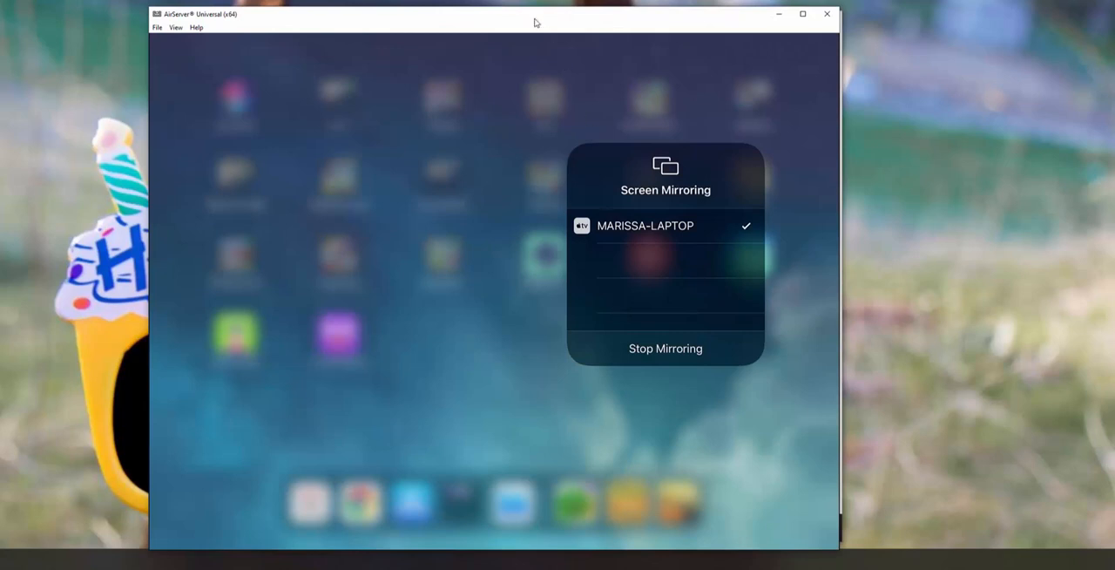
pyautogui.moveTo(766, 58)
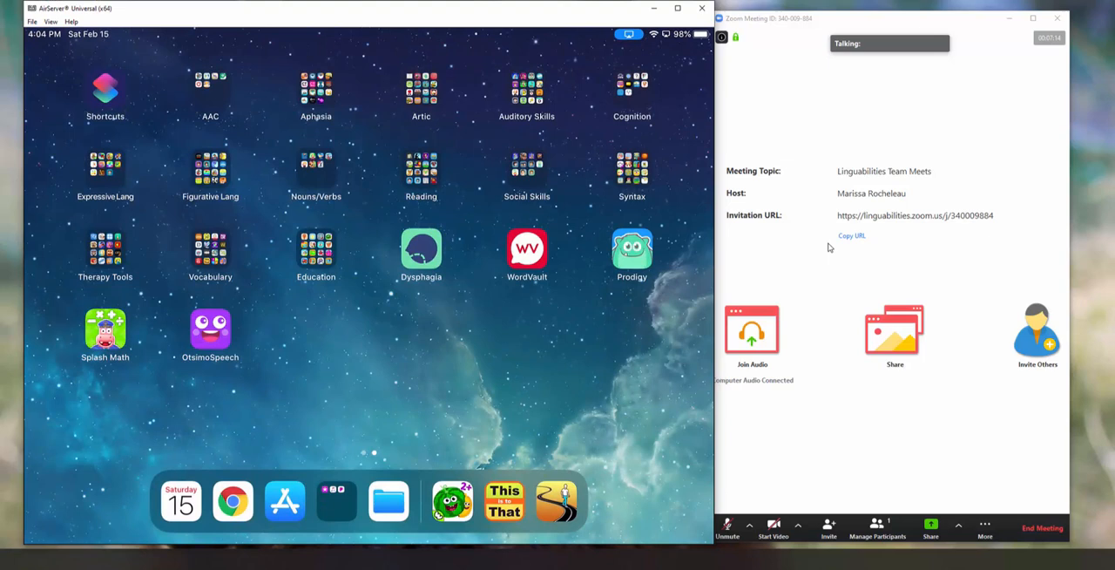
pyautogui.moveTo(544, 346)
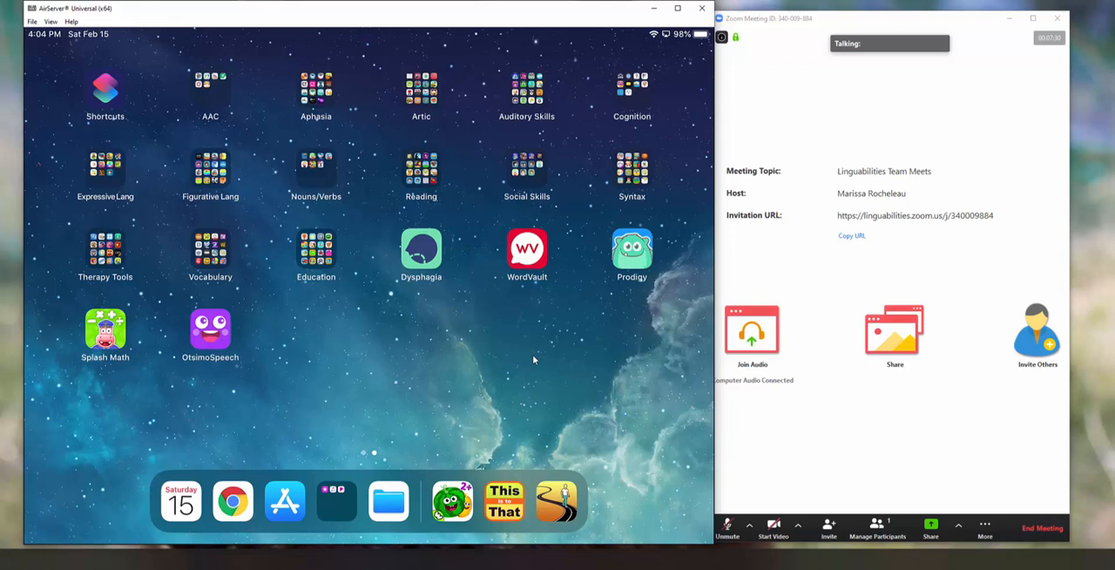
pyautogui.moveTo(917, 478)
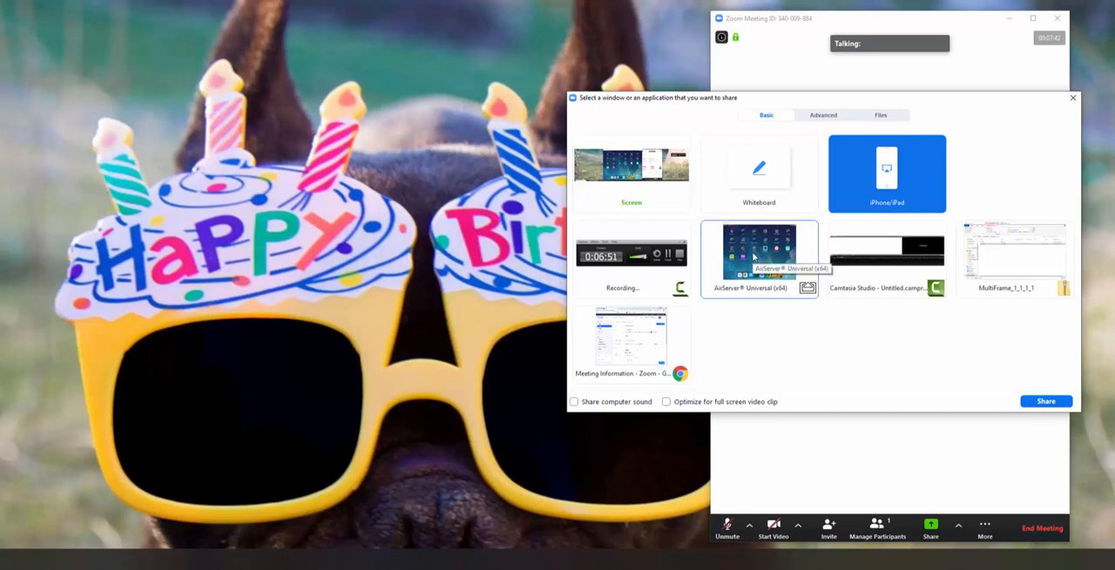
# Share the AirServer window in Zoom with computer sound included.
pyautogui.click(759, 253)
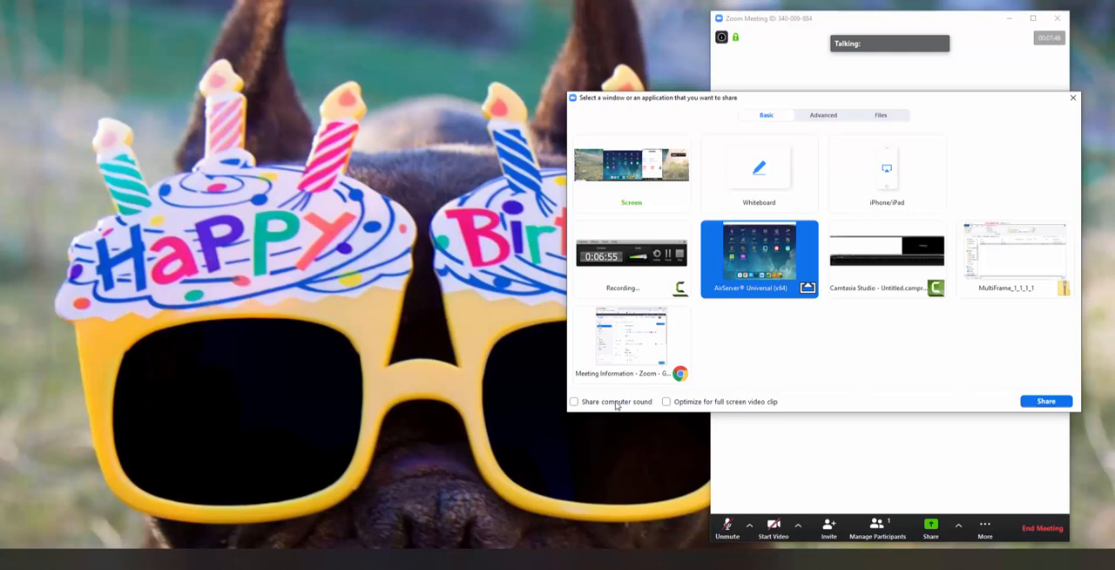
pyautogui.click(574, 402)
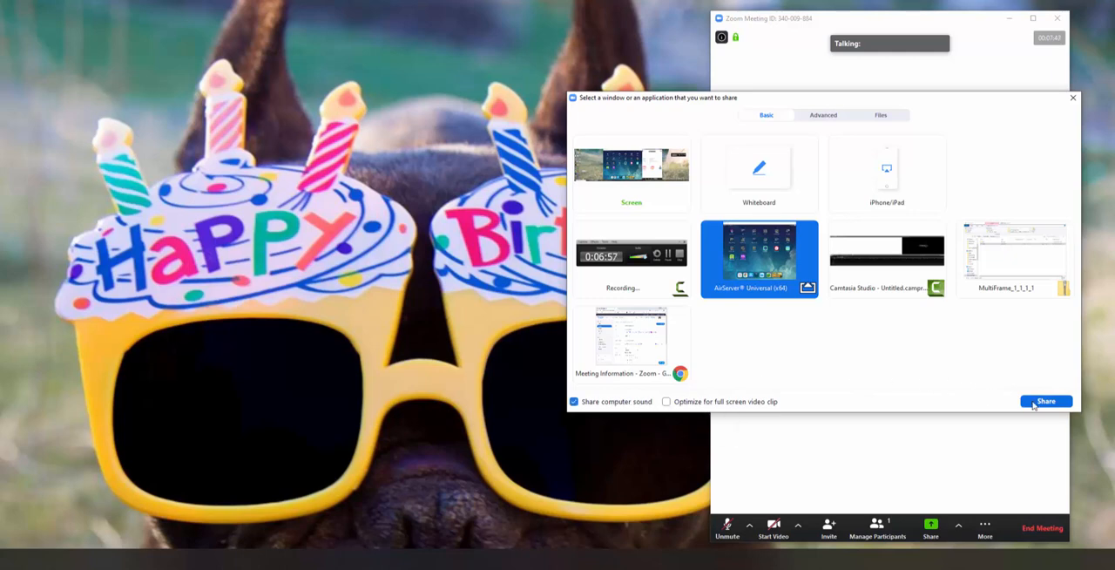
pyautogui.click(1046, 401)
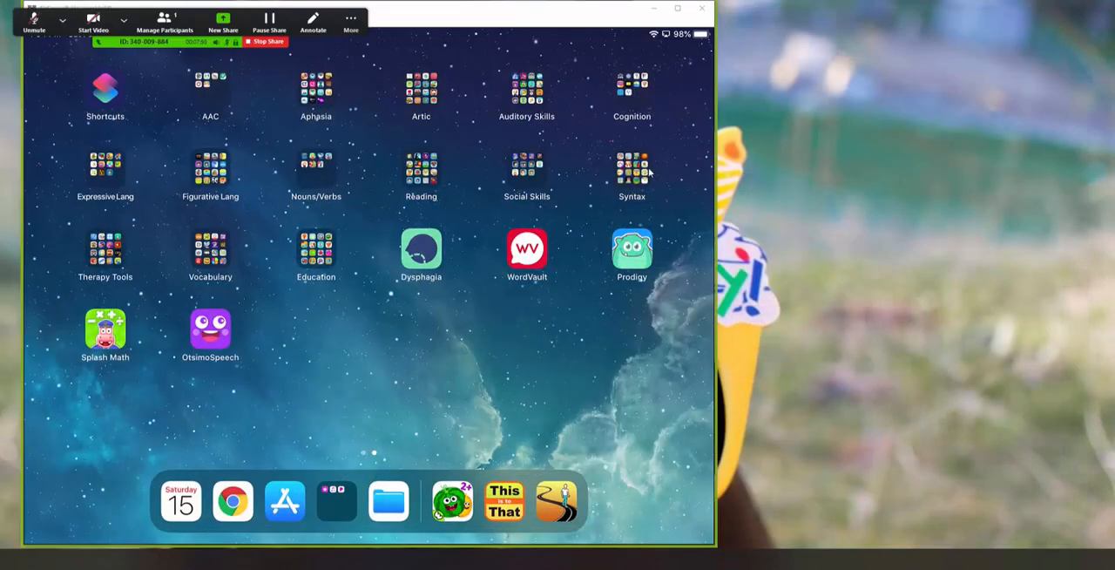
pyautogui.moveTo(372, 304)
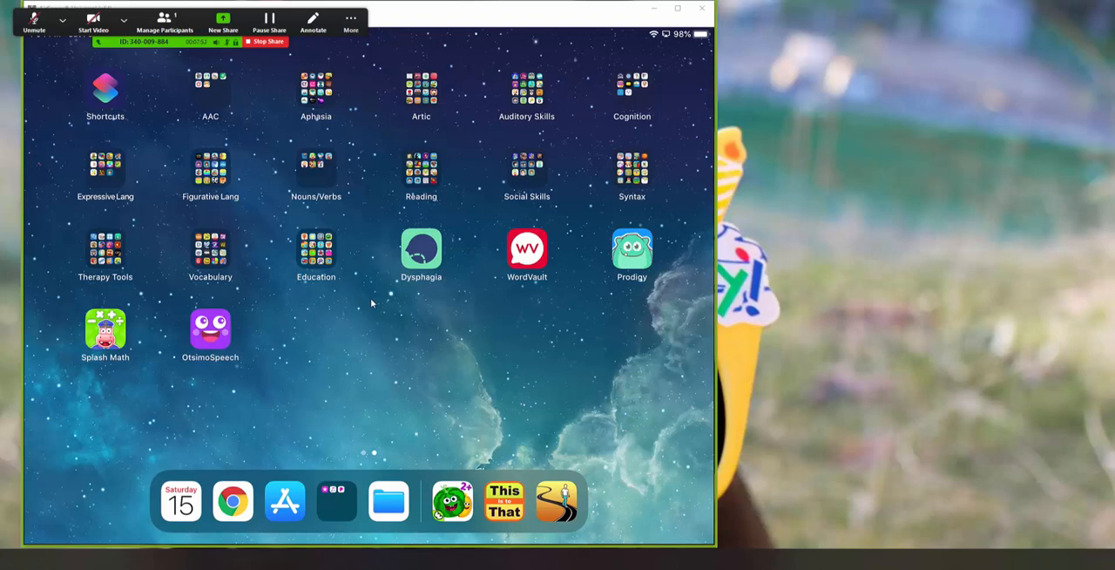
pyautogui.moveTo(333, 329)
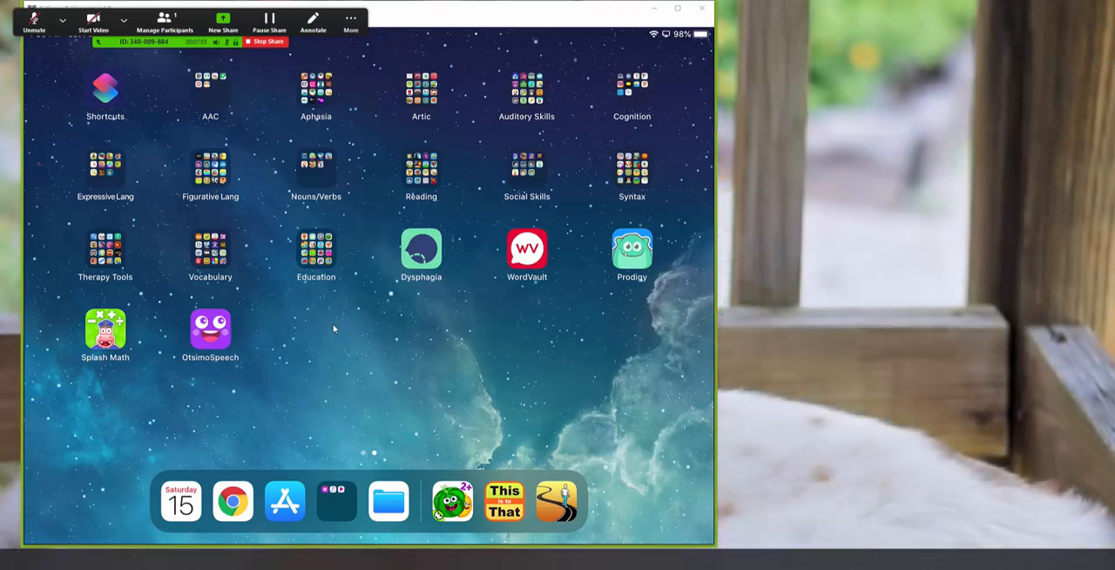
# Open the iPad's Education folder of kids' learning apps.
pyautogui.click(315, 248)
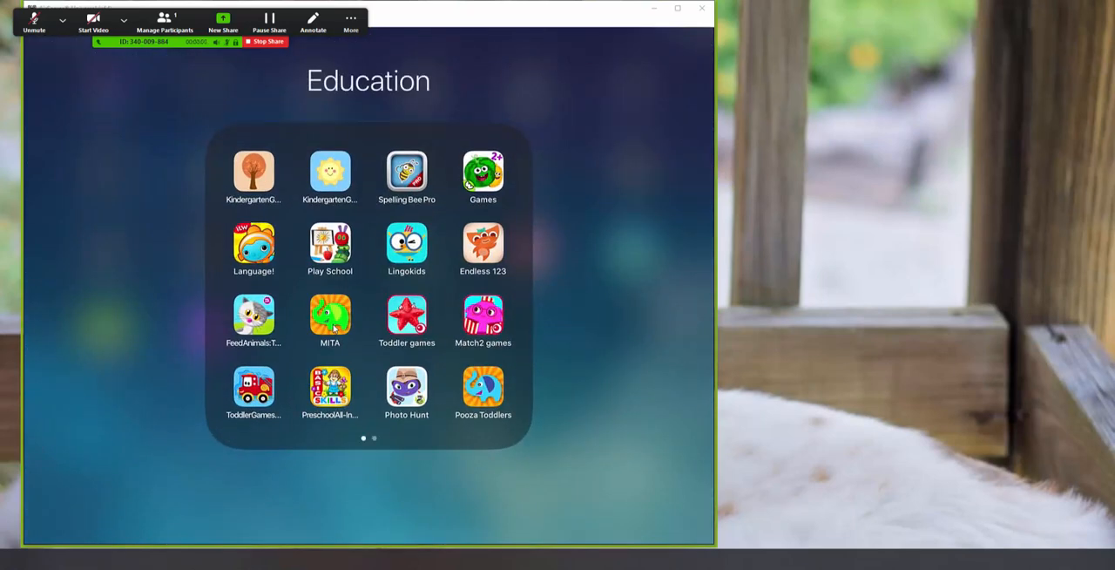
pyautogui.moveTo(496, 137)
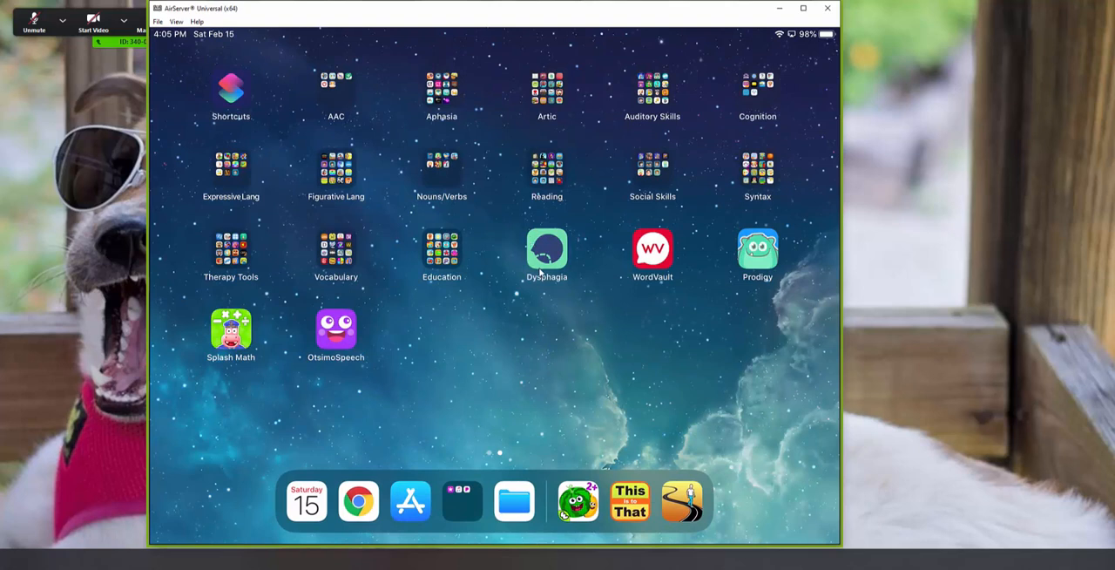
pyautogui.moveTo(397, 256)
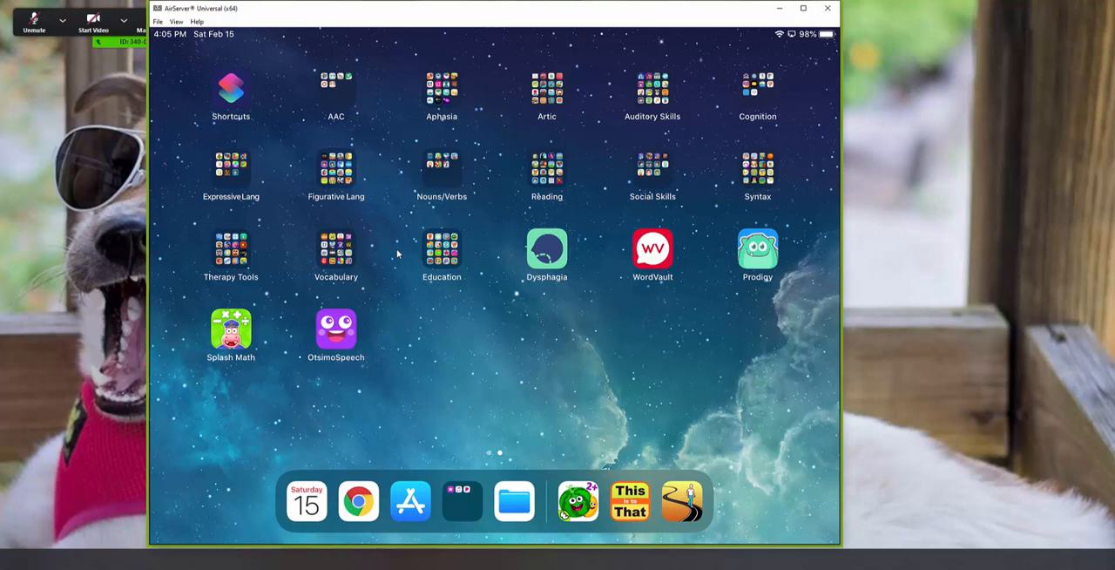
pyautogui.moveTo(397, 251)
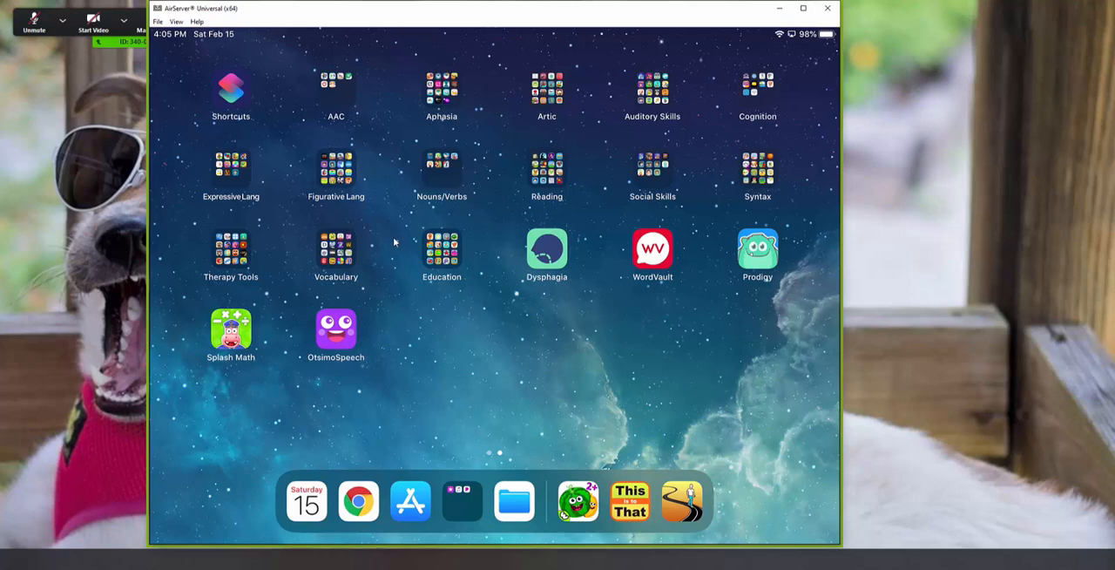
pyautogui.moveTo(833, 80)
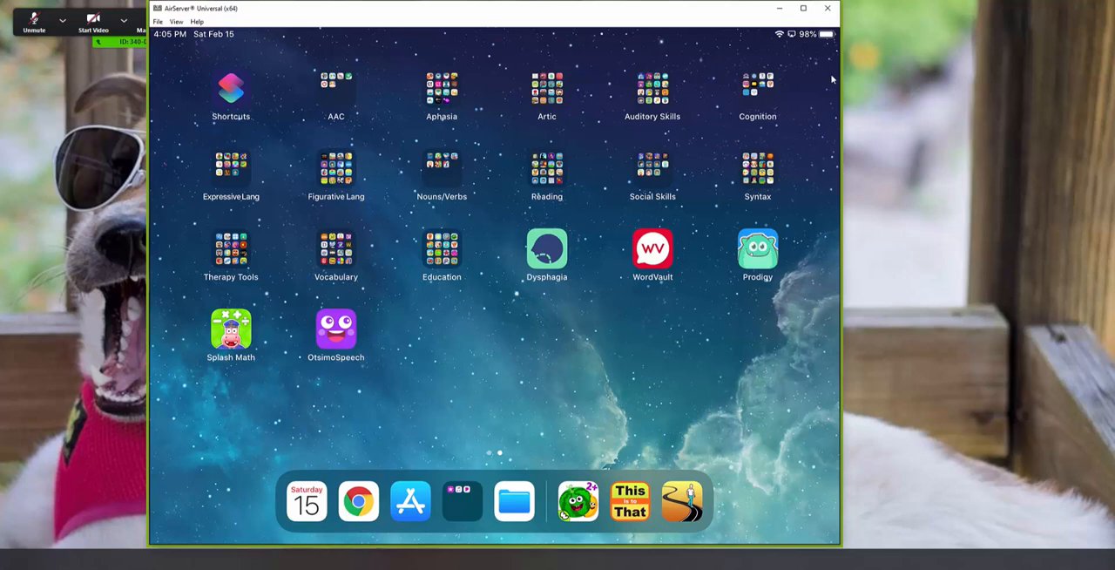